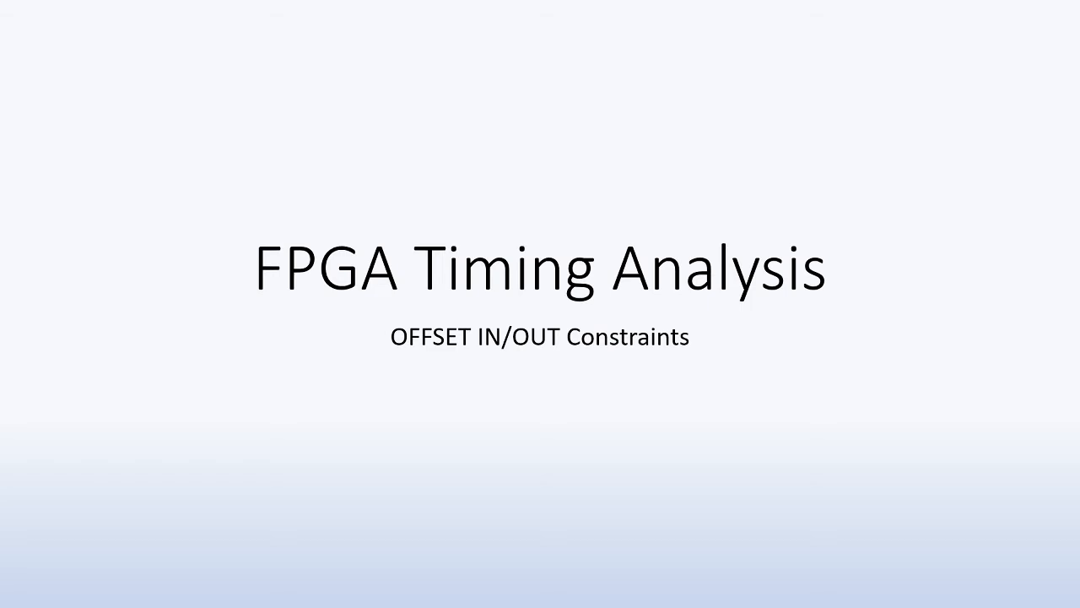
key(Right)
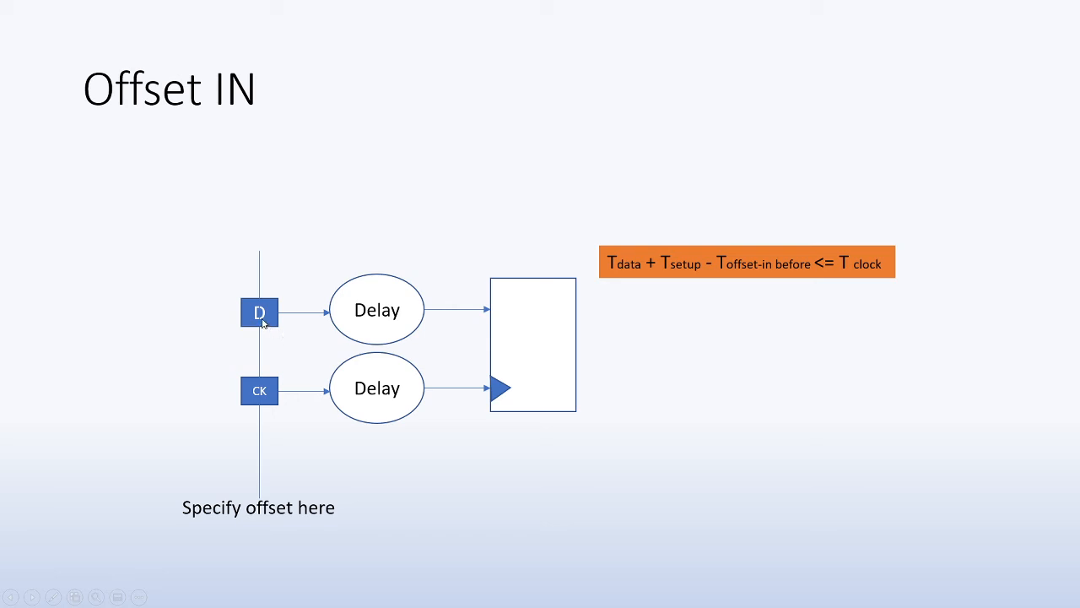
mouse_move(241, 377)
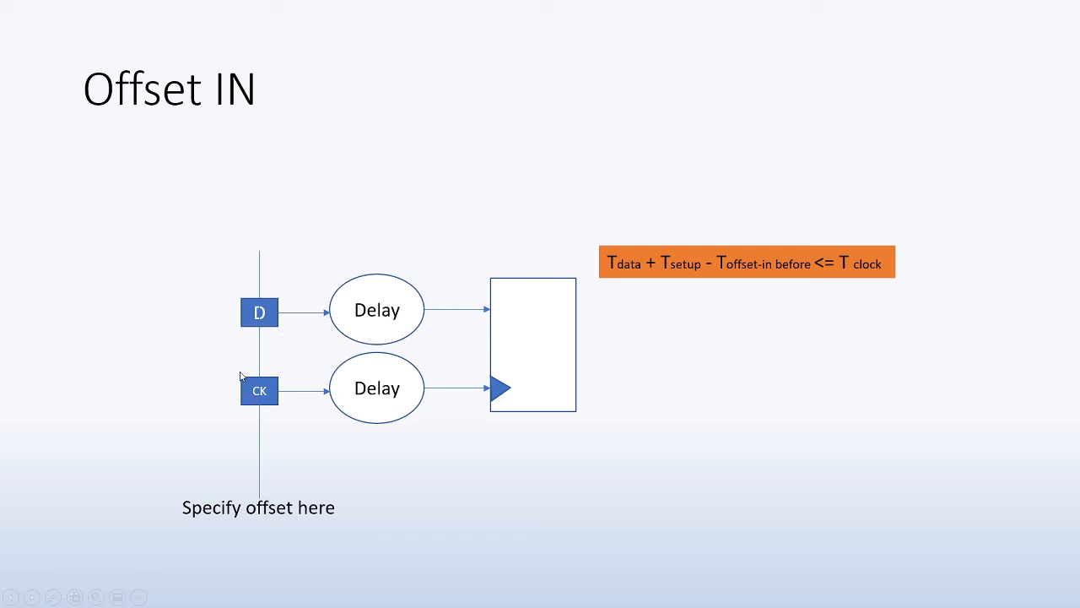
mouse_move(243, 334)
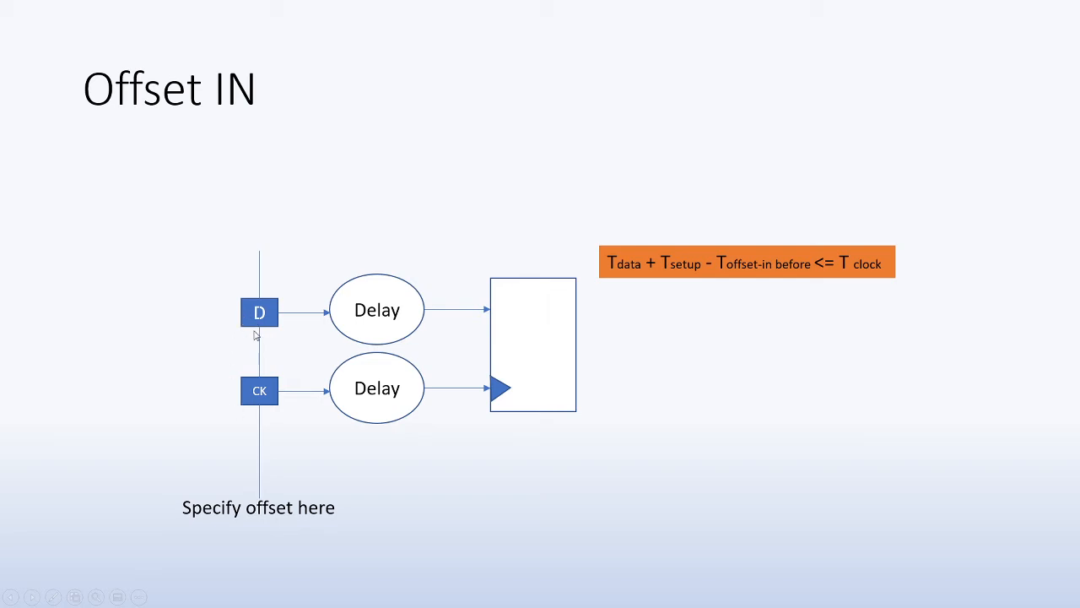
mouse_move(260, 390)
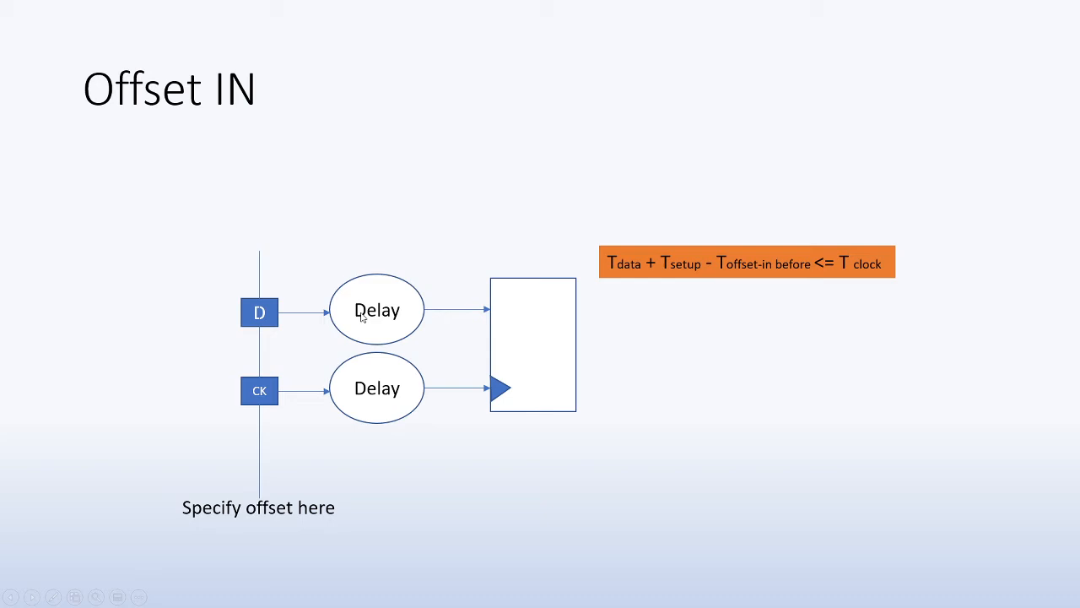
mouse_move(520, 353)
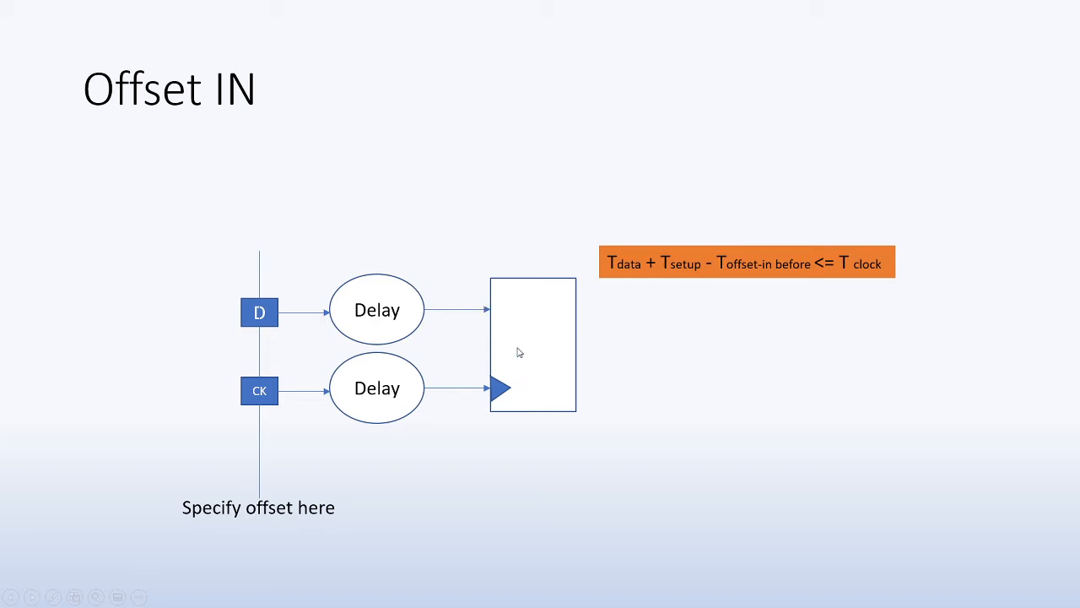
mouse_move(392, 321)
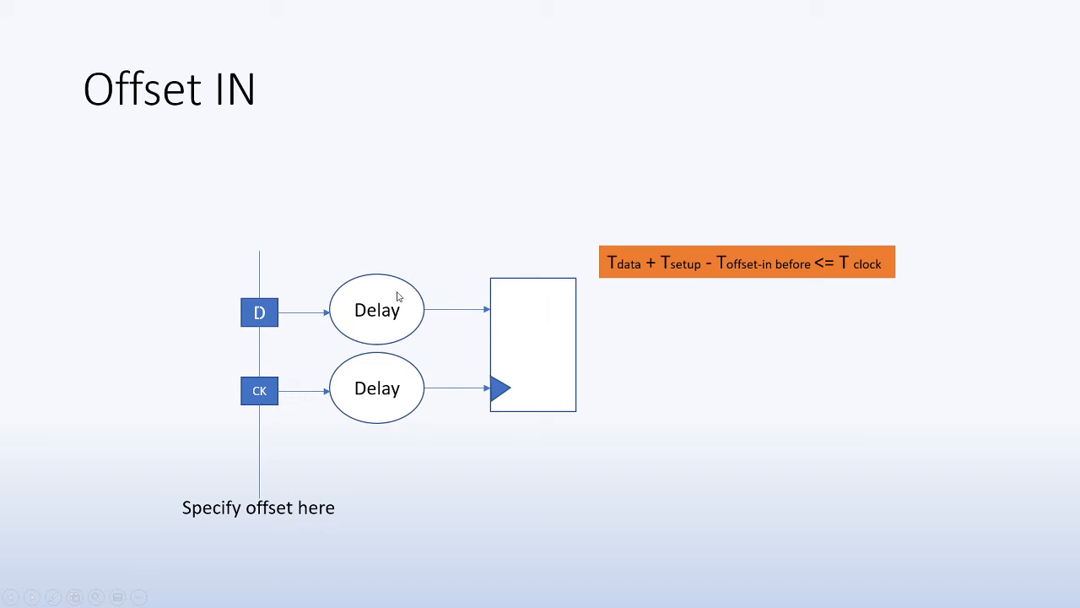
mouse_move(449, 406)
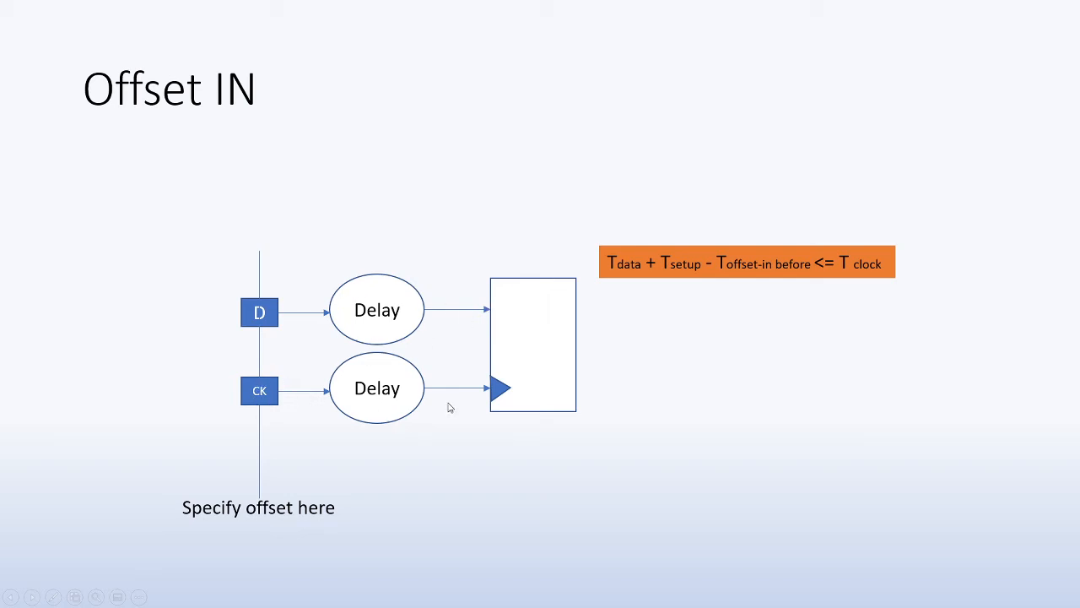
mouse_move(362, 378)
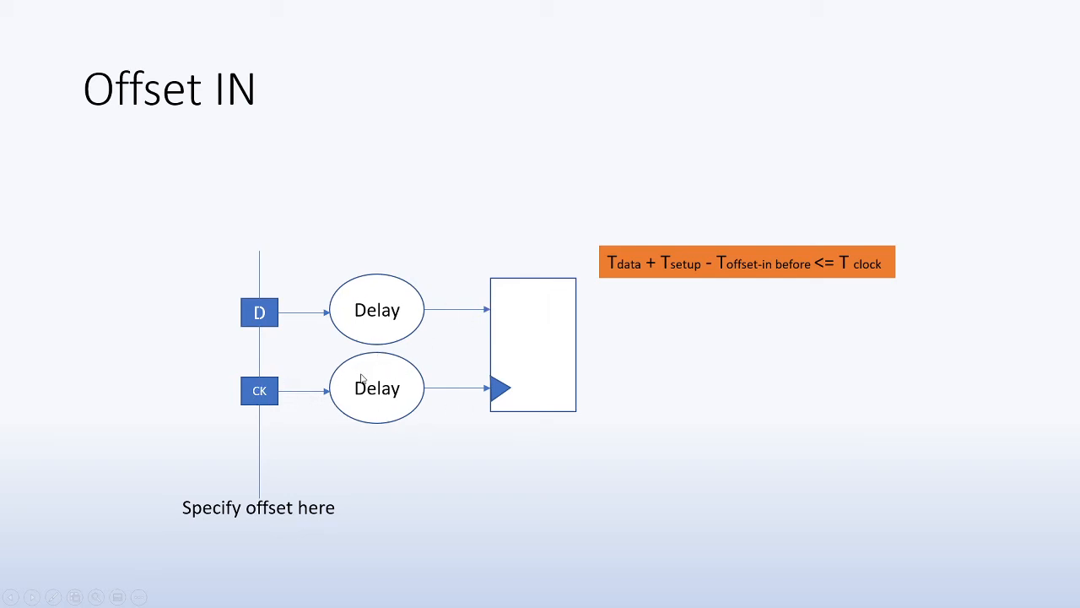
mouse_move(300, 387)
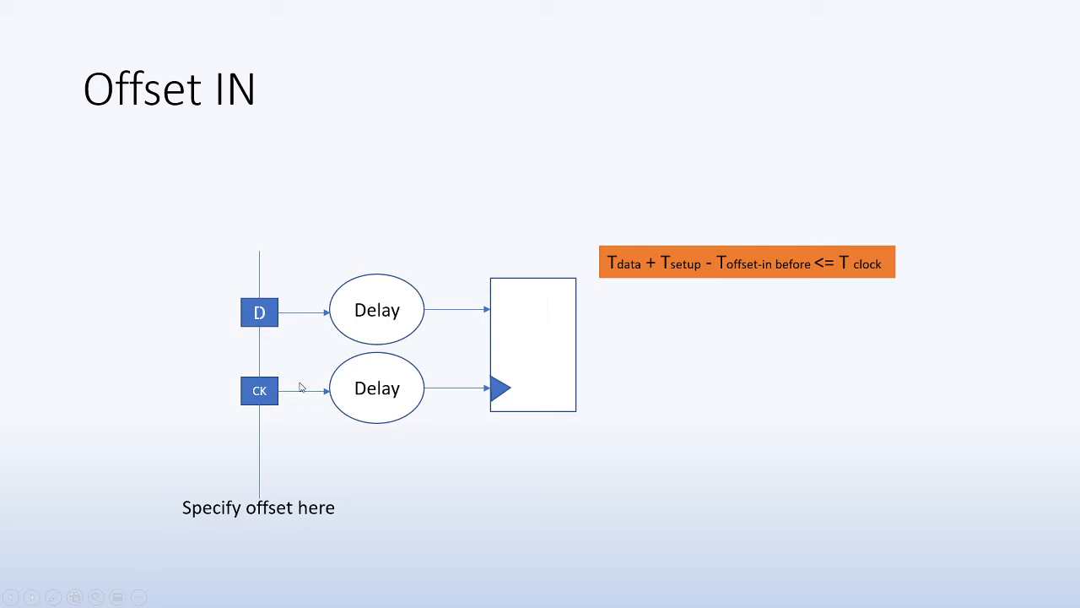
mouse_move(462, 327)
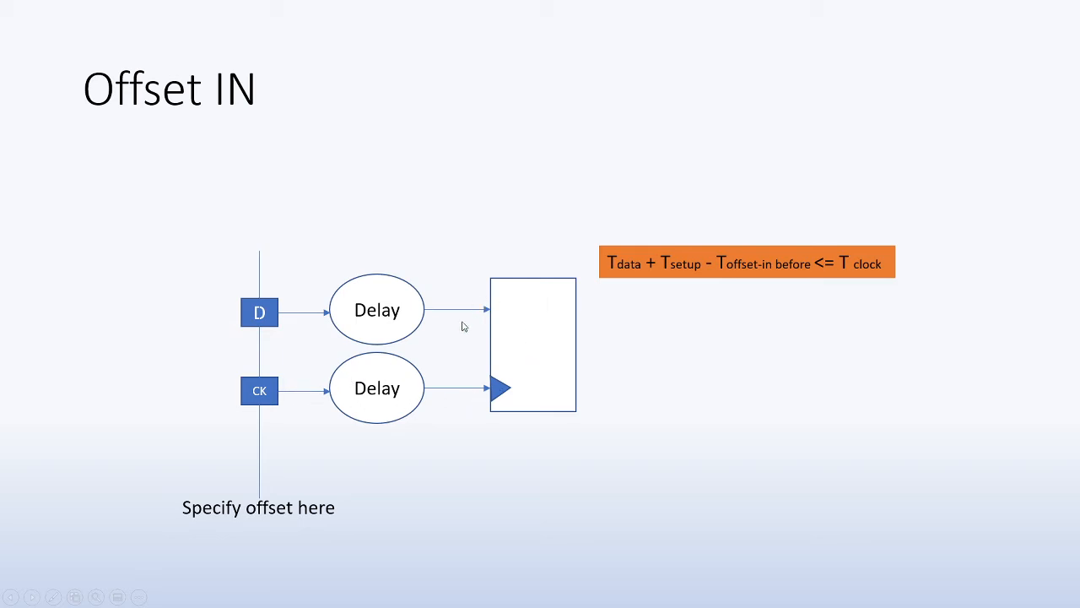
mouse_move(506, 312)
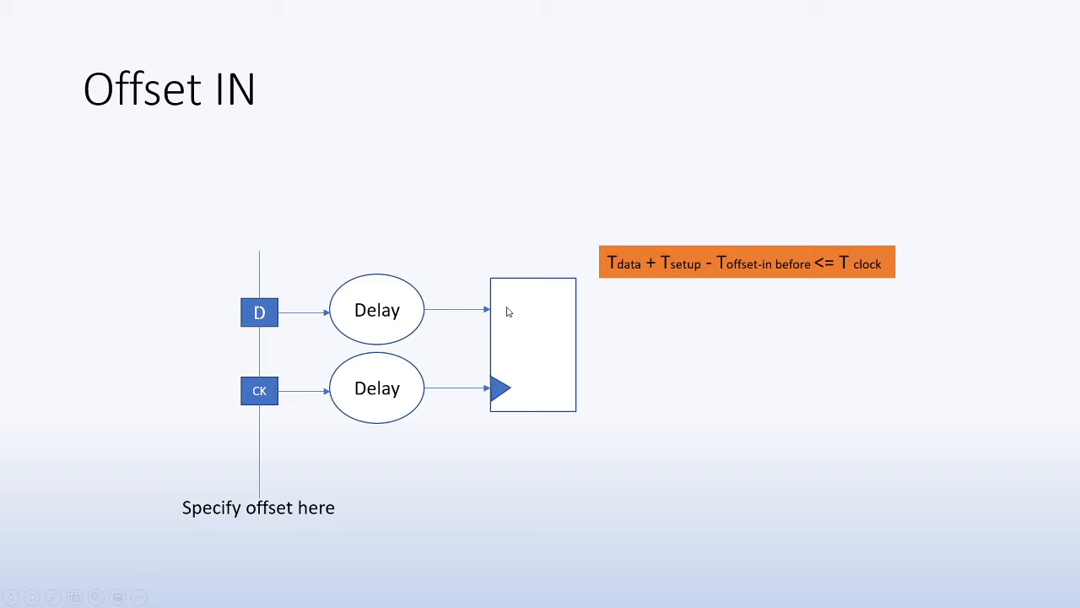
mouse_move(530, 388)
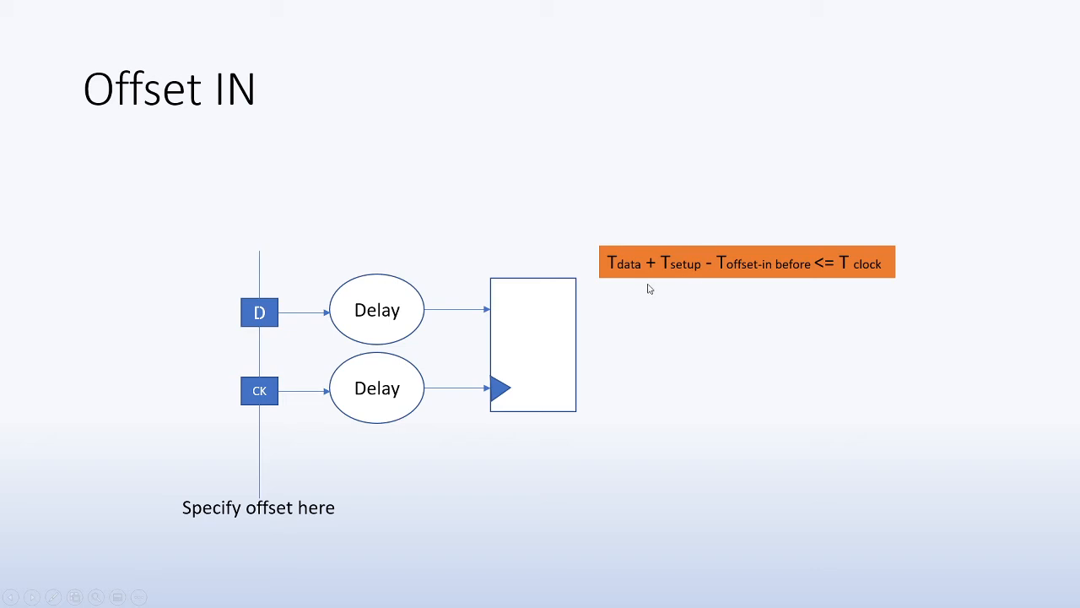
mouse_move(672, 280)
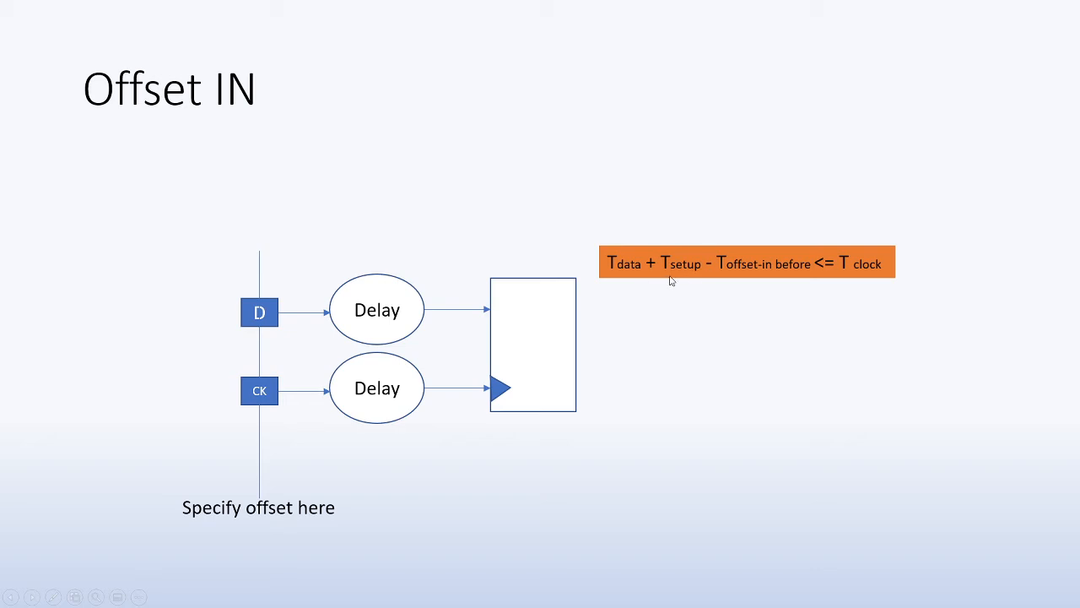
mouse_move(280, 316)
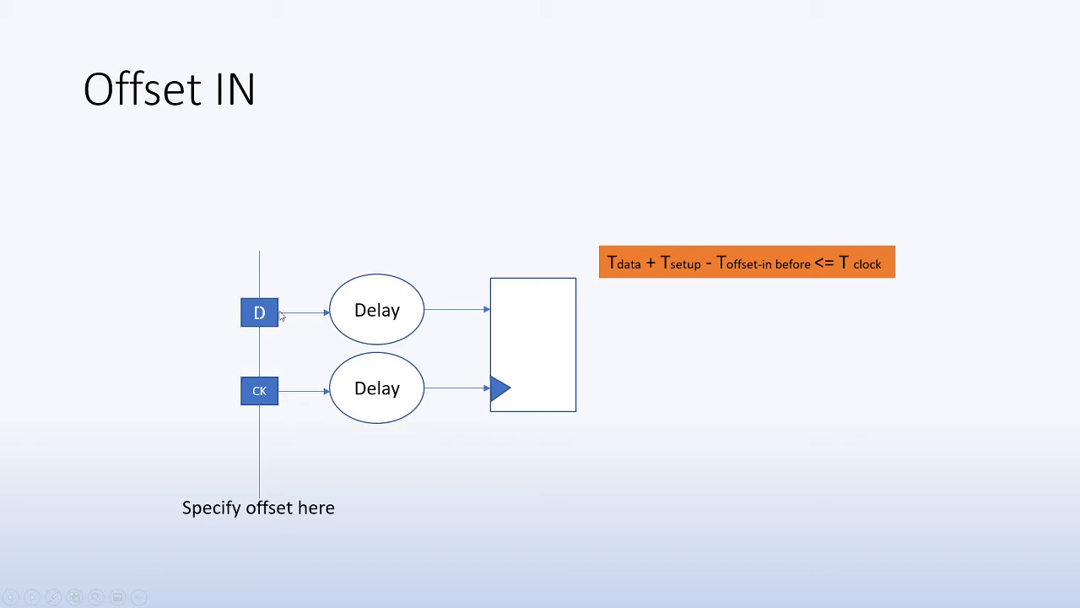
mouse_move(456, 321)
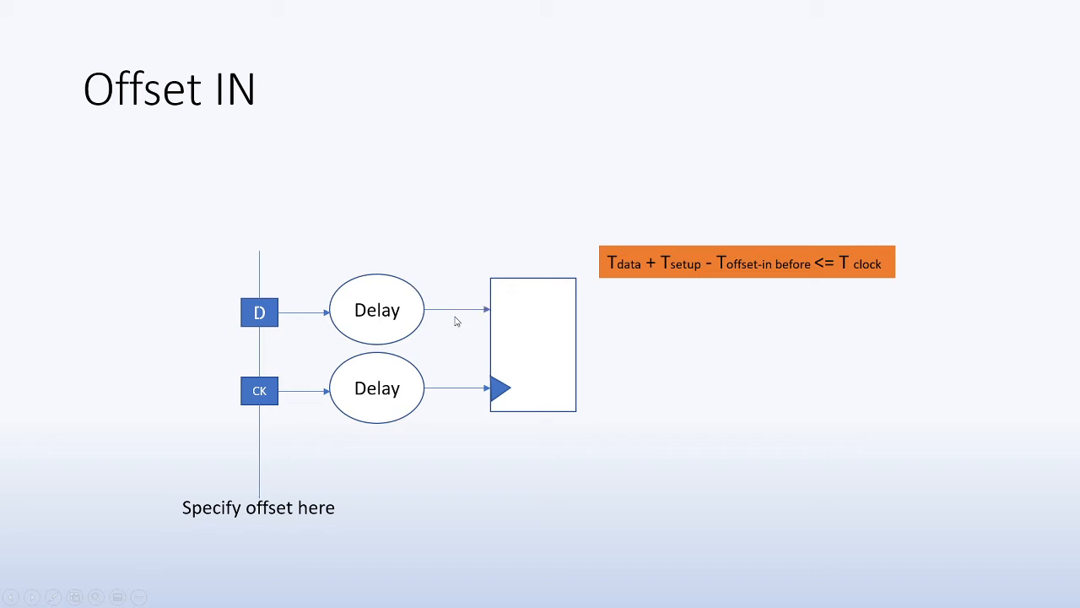
mouse_move(831, 277)
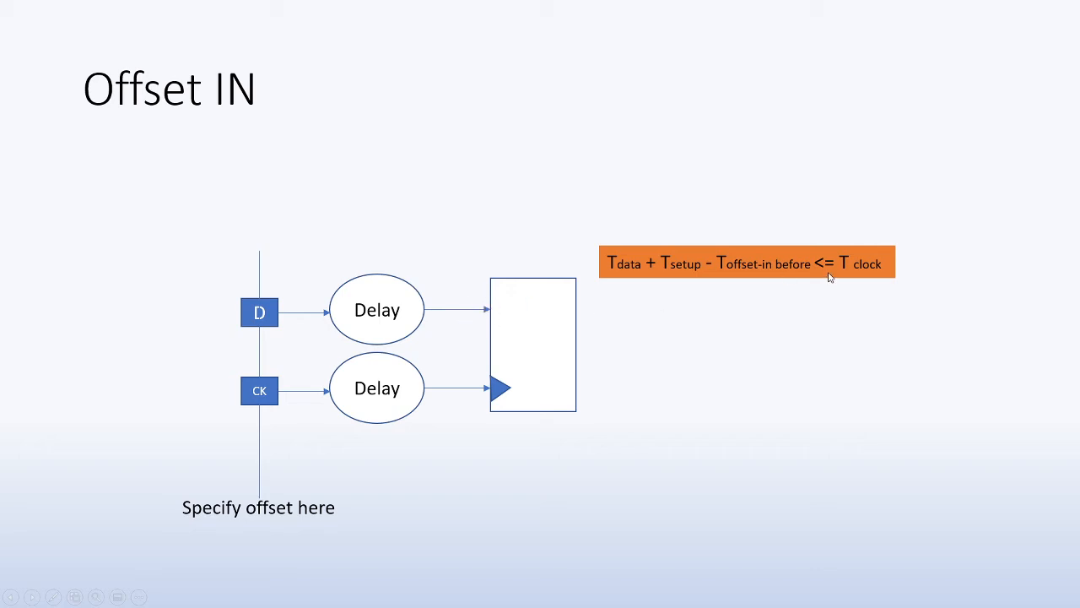
mouse_move(540, 307)
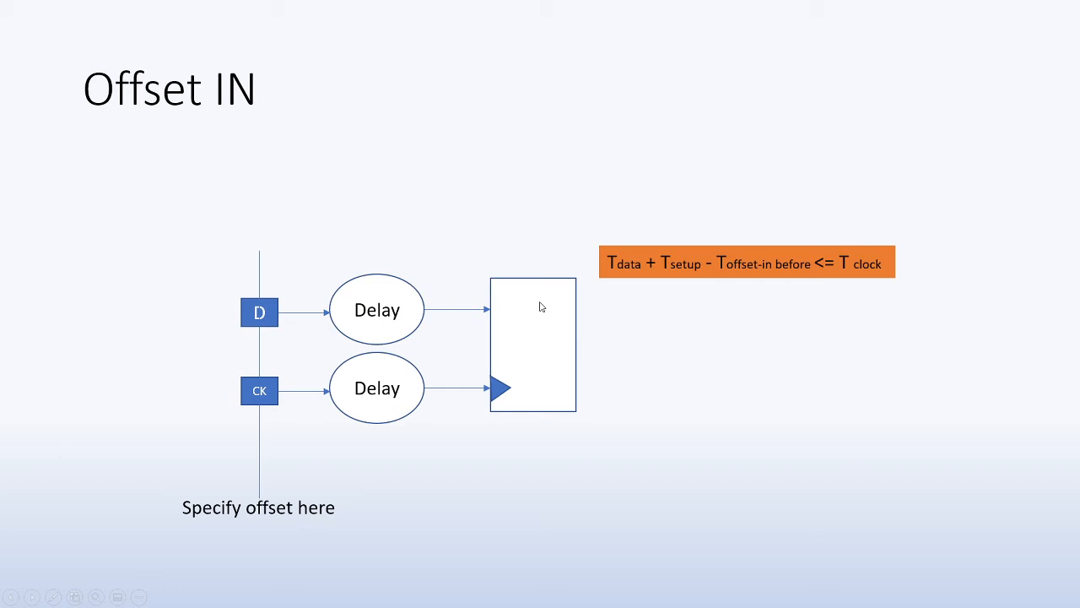
mouse_move(713, 240)
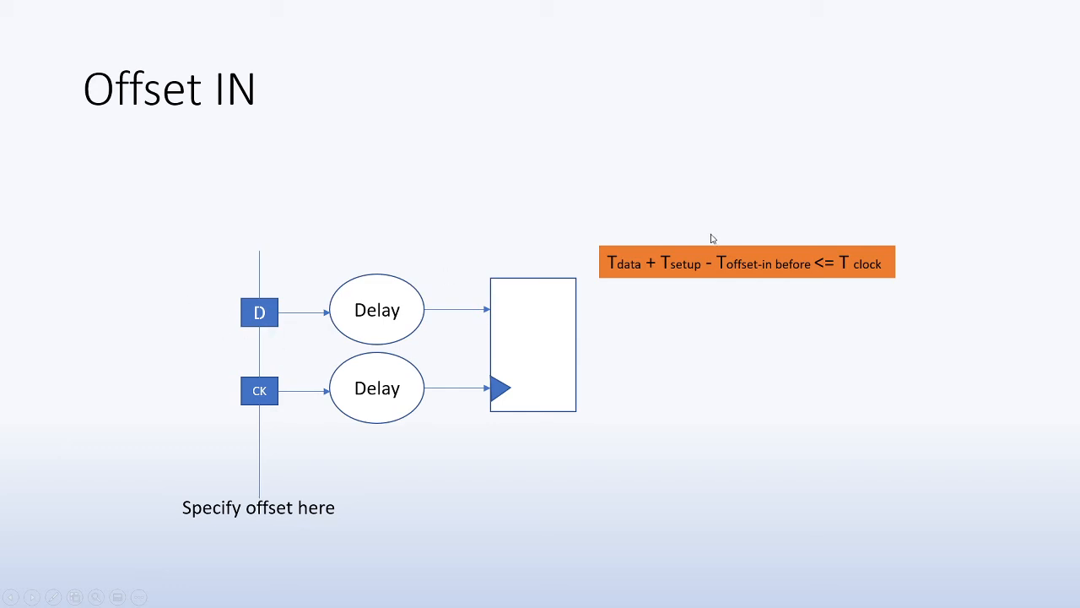
mouse_move(800, 275)
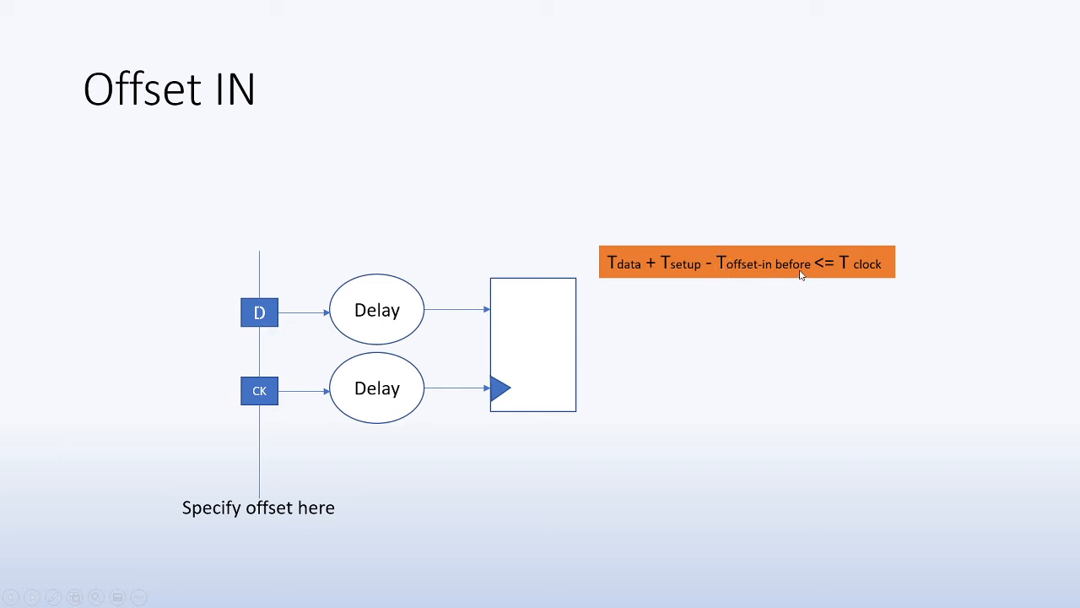
mouse_move(351, 273)
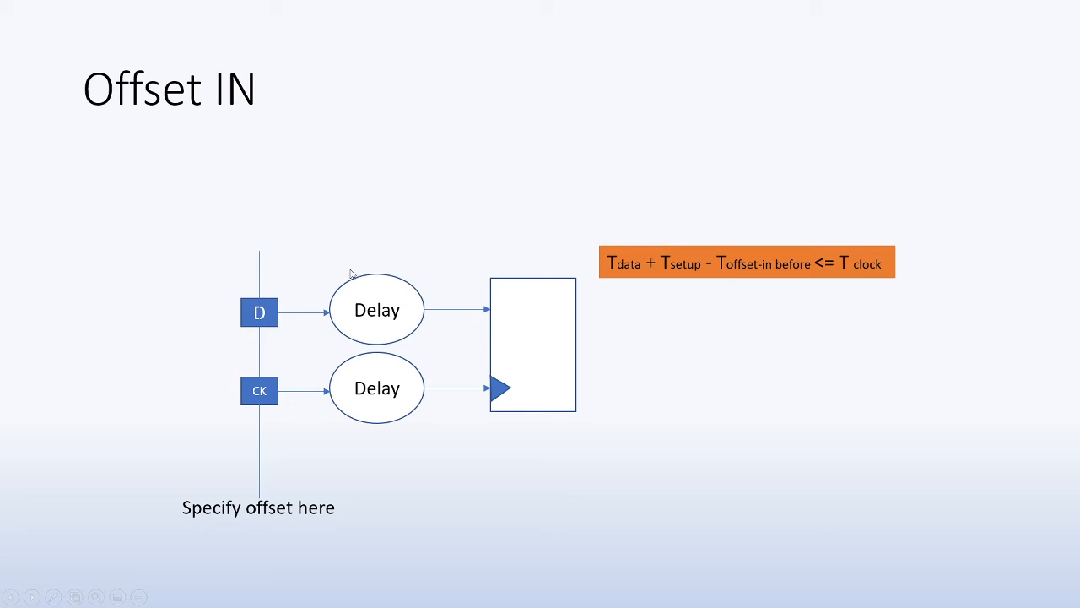
mouse_move(281, 285)
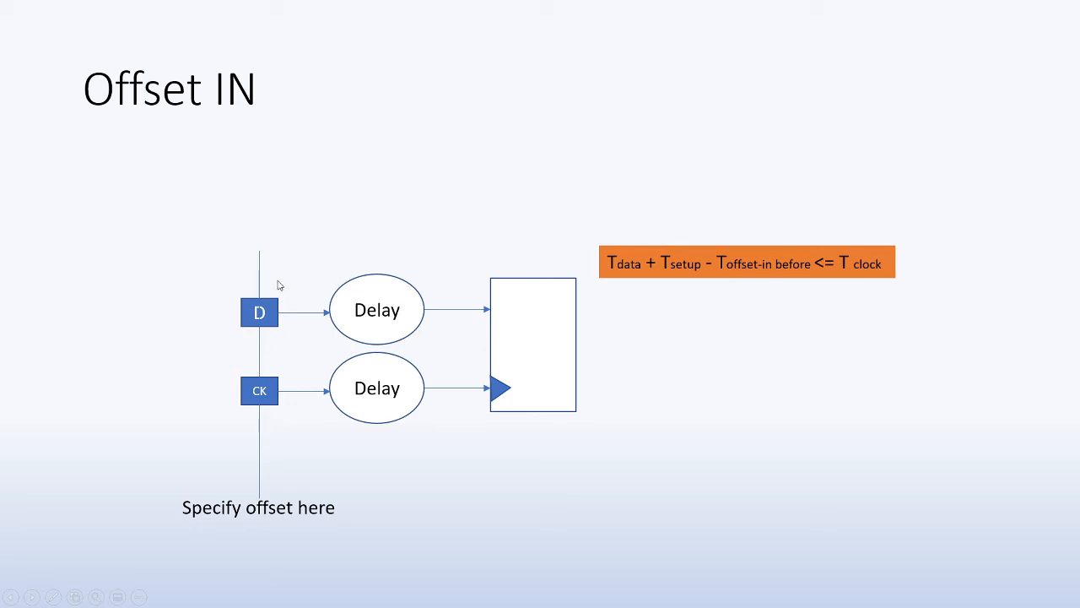
mouse_move(267, 321)
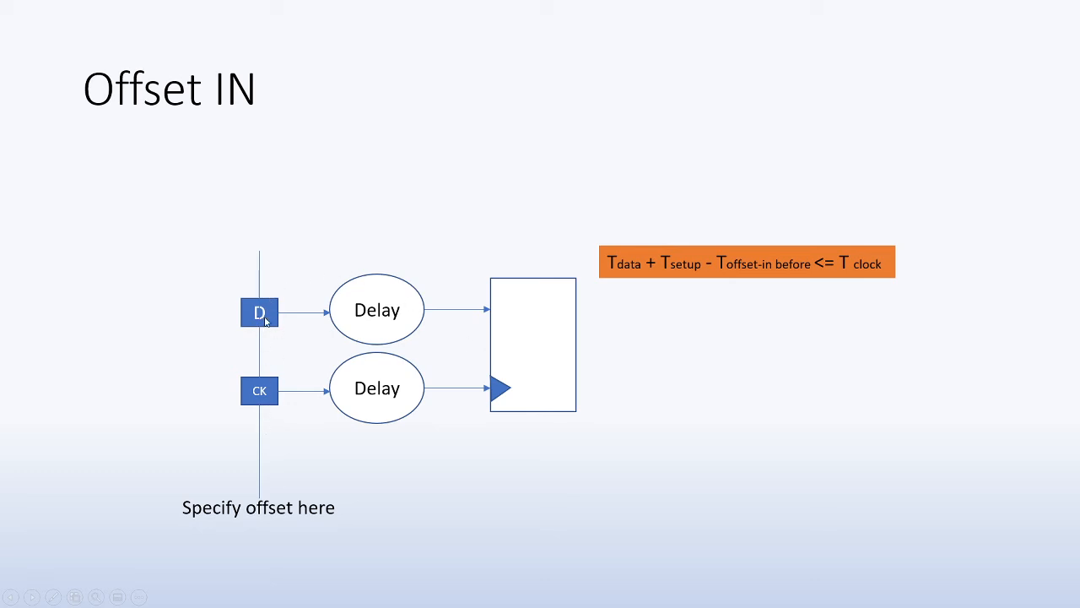
mouse_move(270, 385)
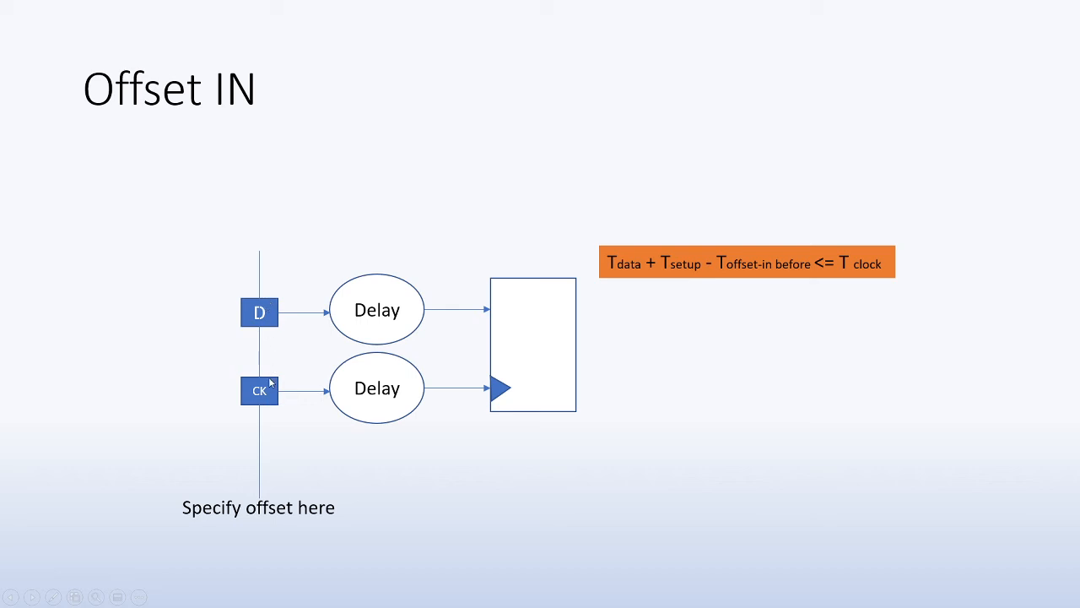
mouse_move(272, 304)
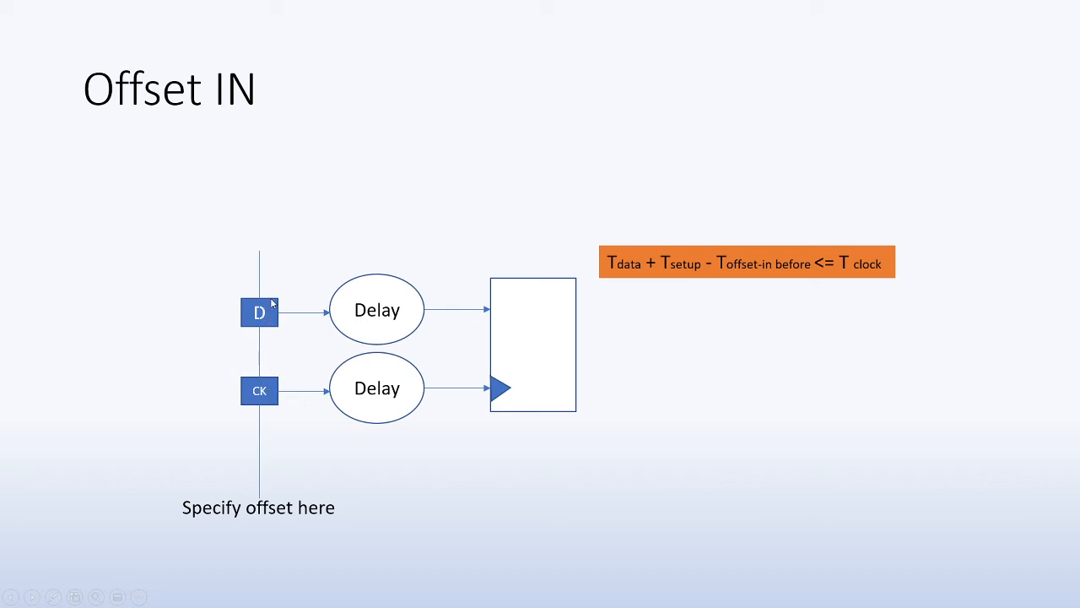
mouse_move(278, 390)
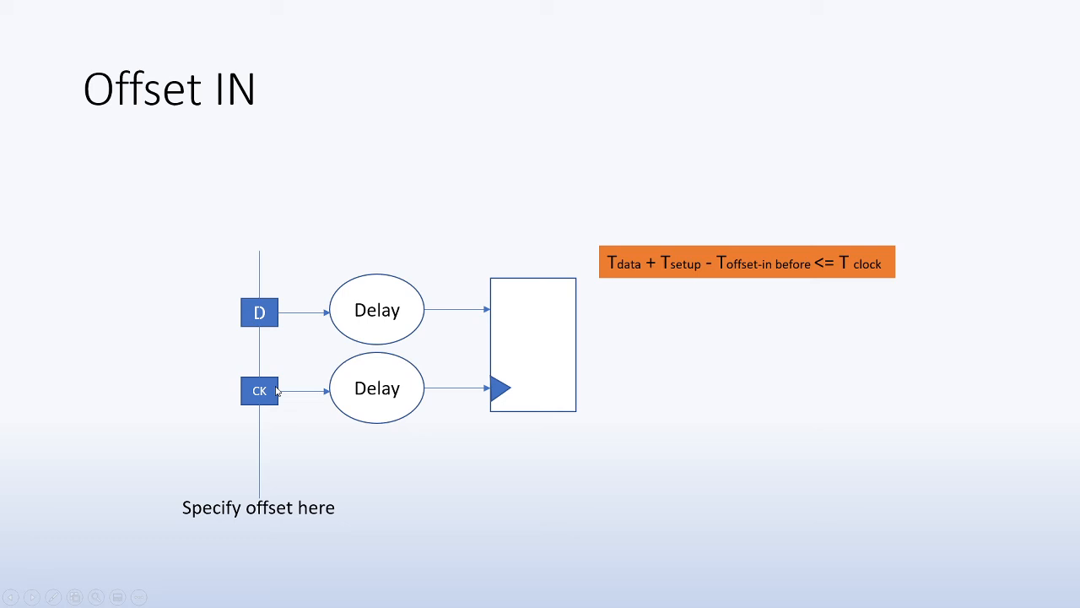
mouse_move(270, 389)
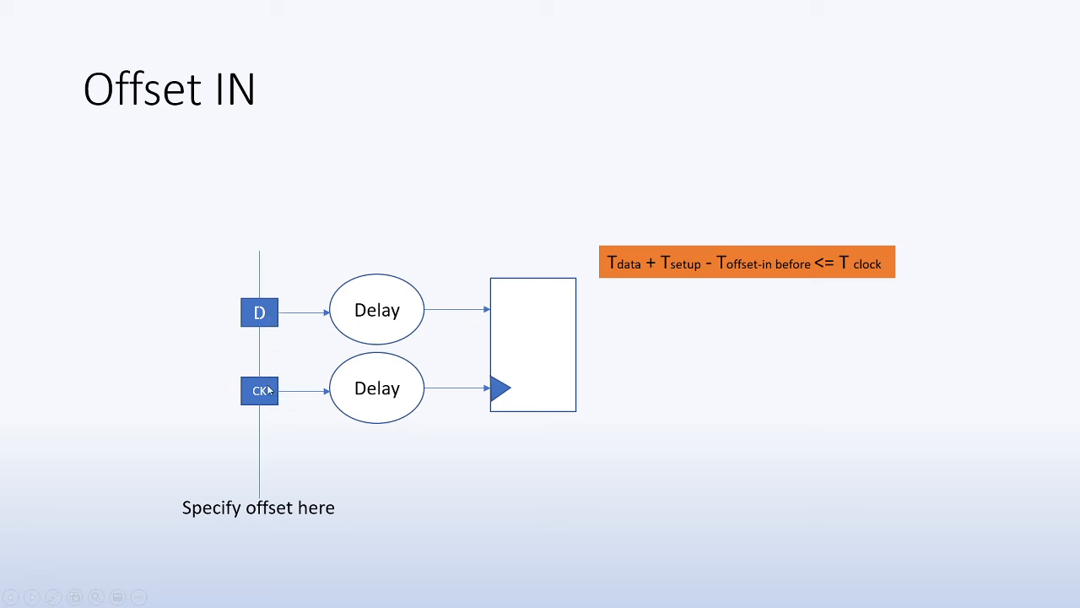
mouse_move(456, 398)
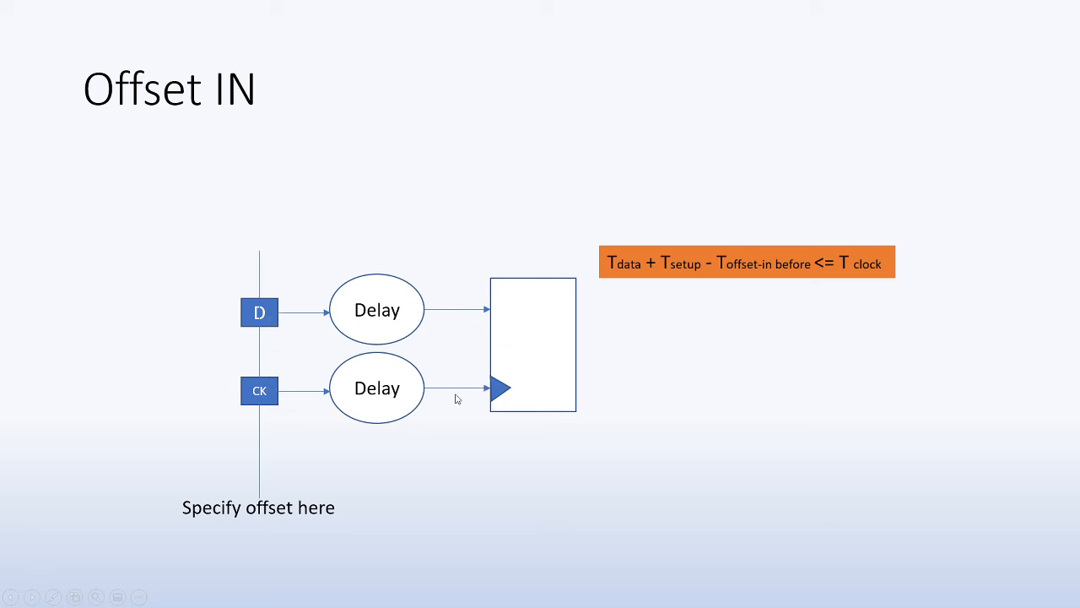
mouse_move(527, 353)
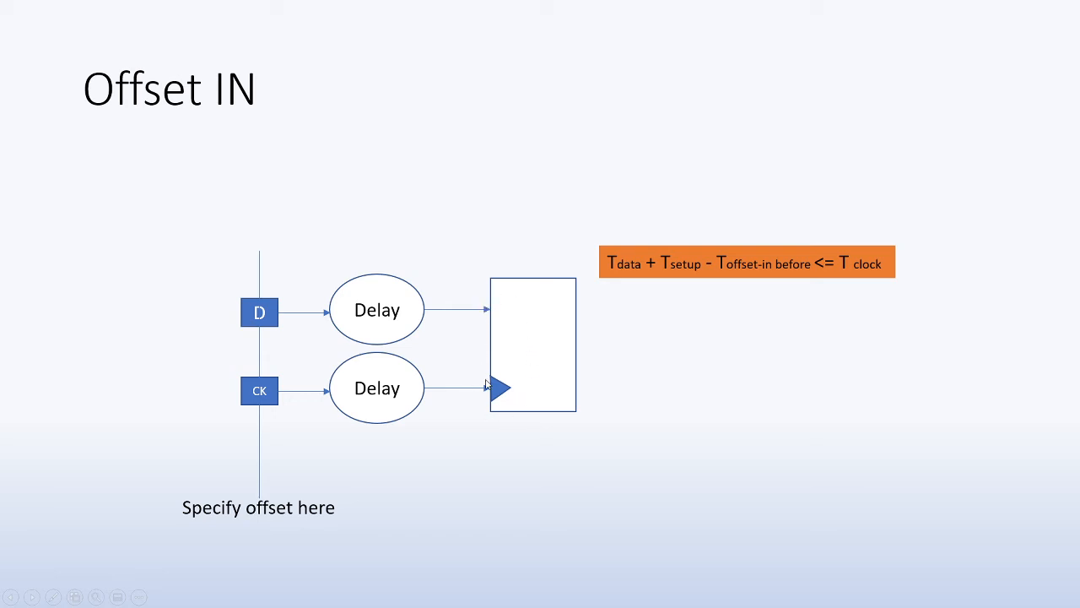
mouse_move(425, 311)
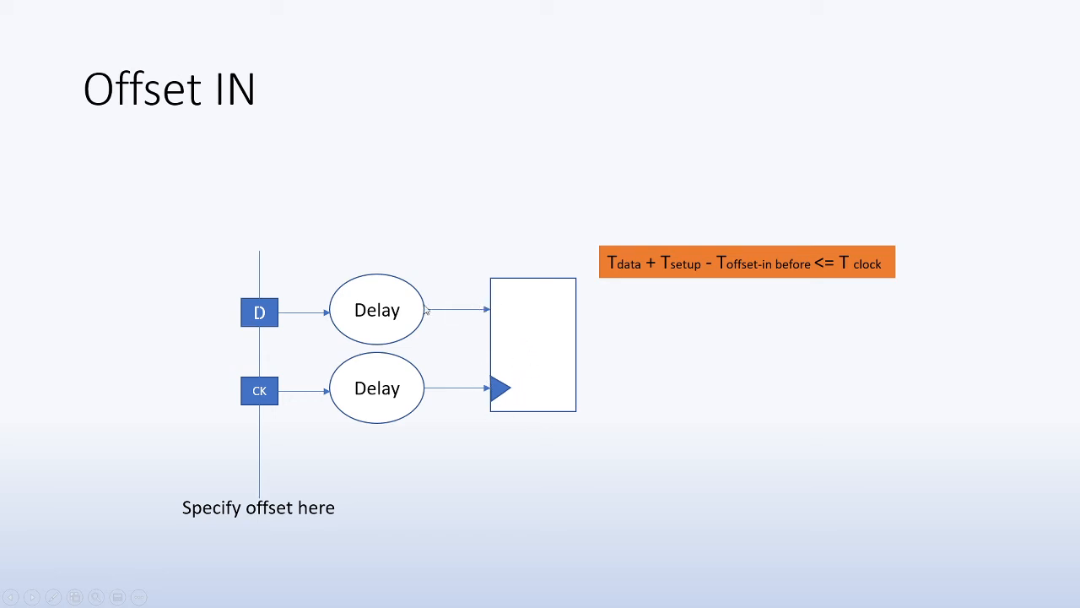
key(Right)
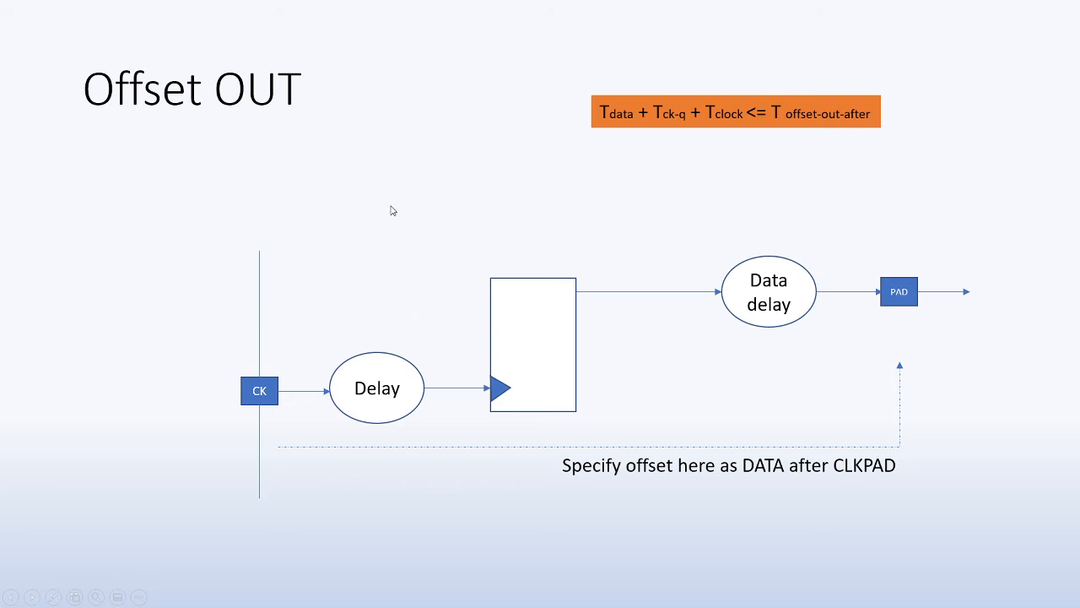
mouse_move(260, 407)
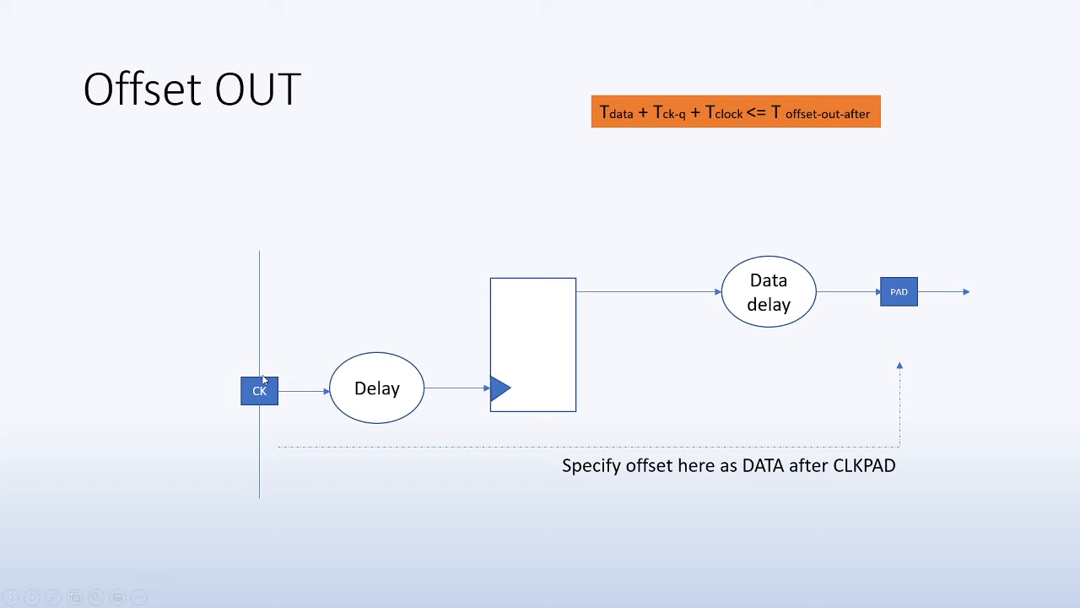
mouse_move(899, 280)
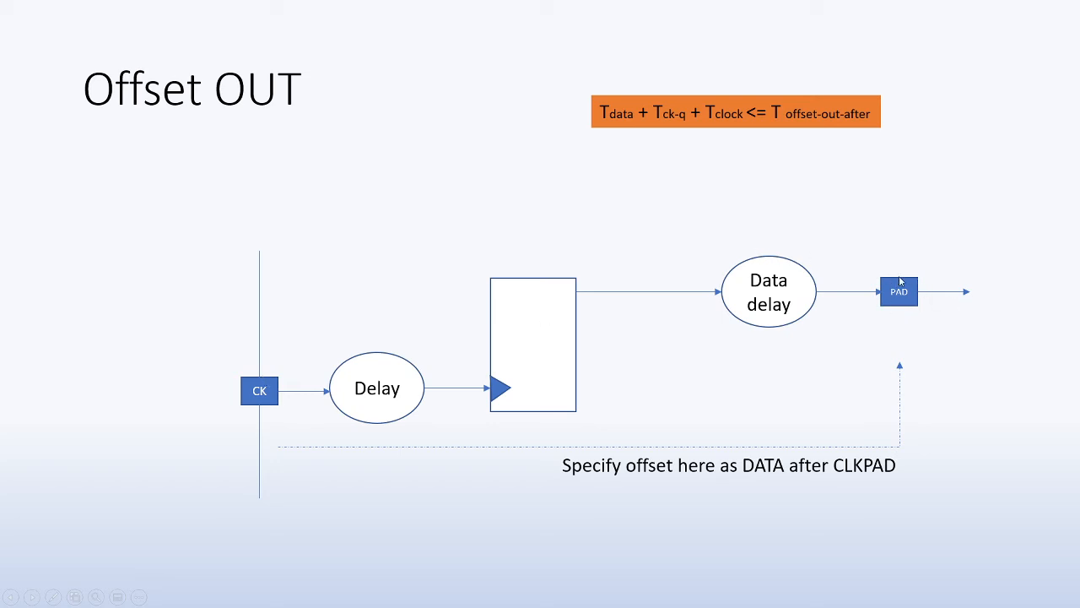
mouse_move(331, 481)
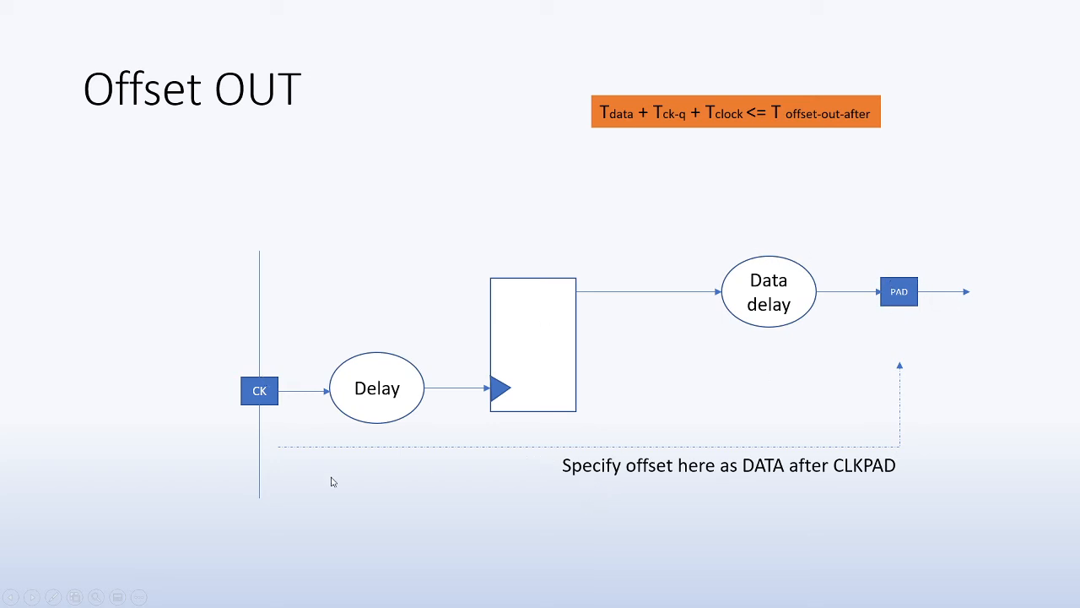
mouse_move(627, 380)
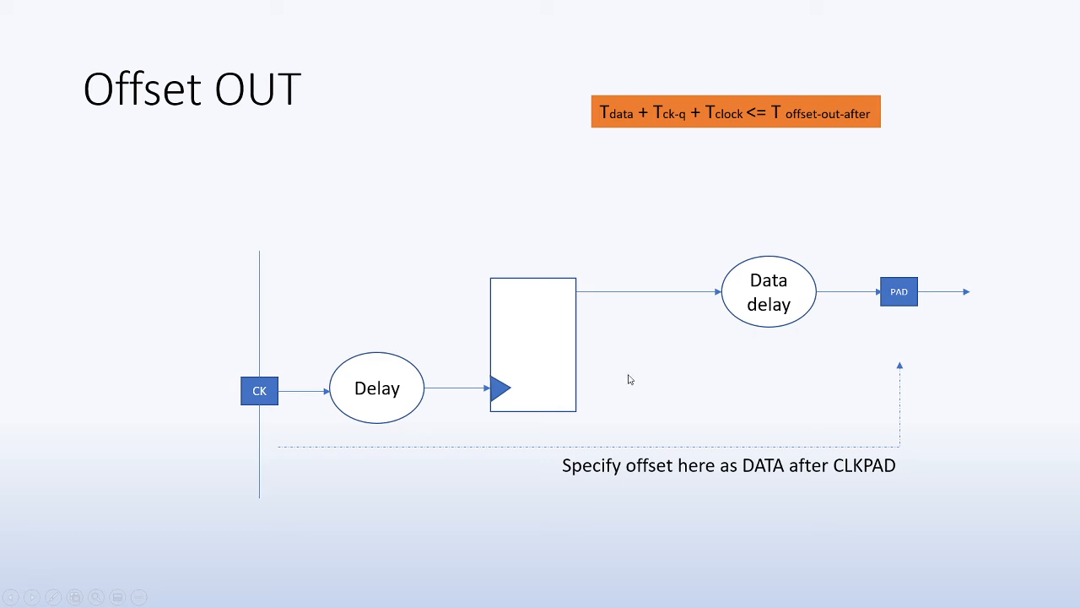
mouse_move(554, 344)
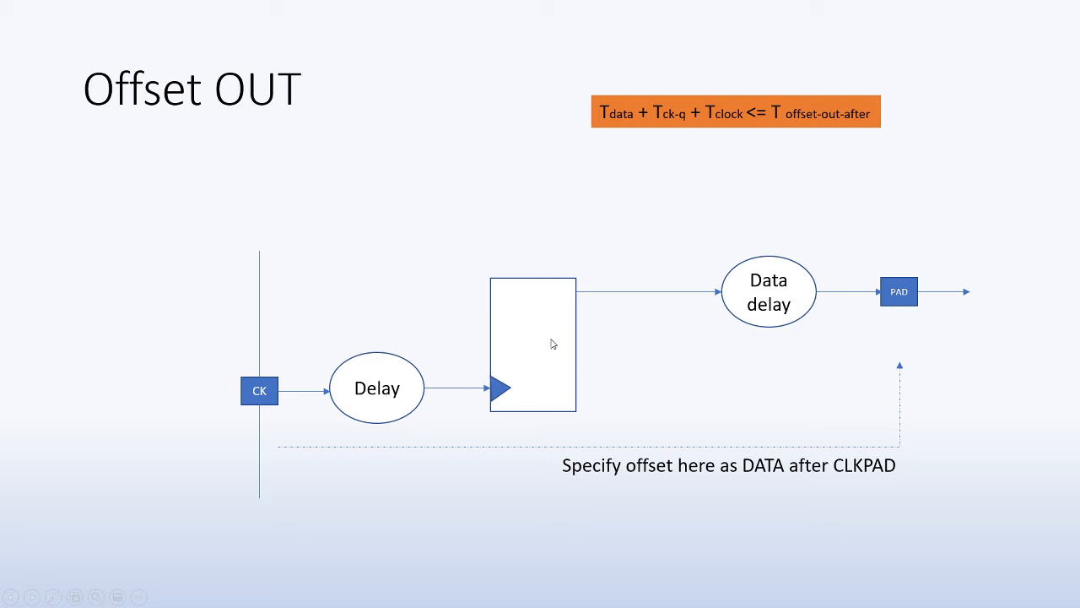
mouse_move(546, 349)
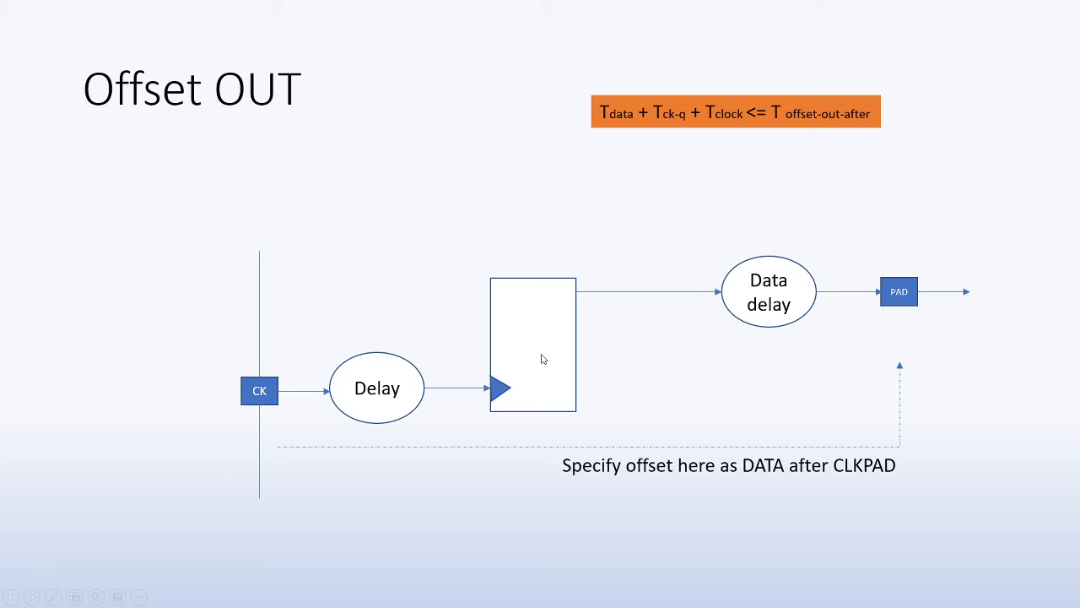
mouse_move(763, 334)
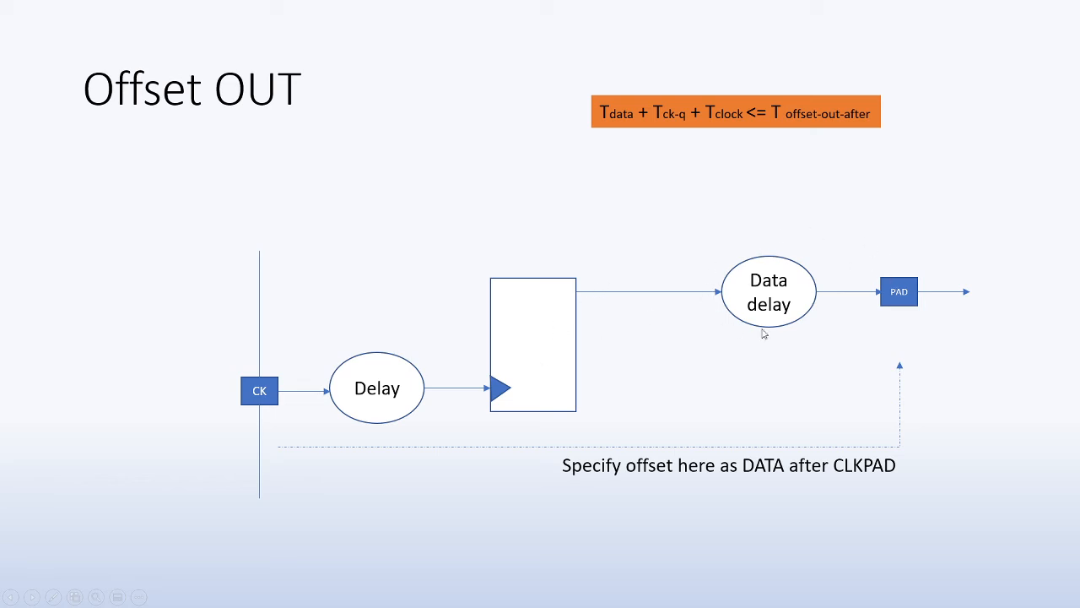
mouse_move(898, 281)
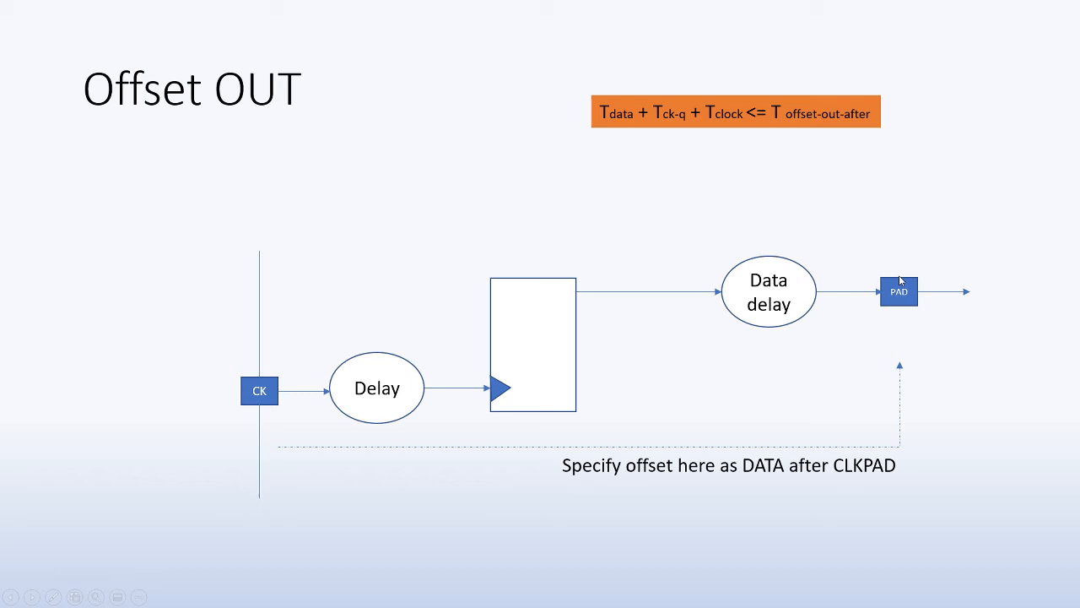
mouse_move(412, 427)
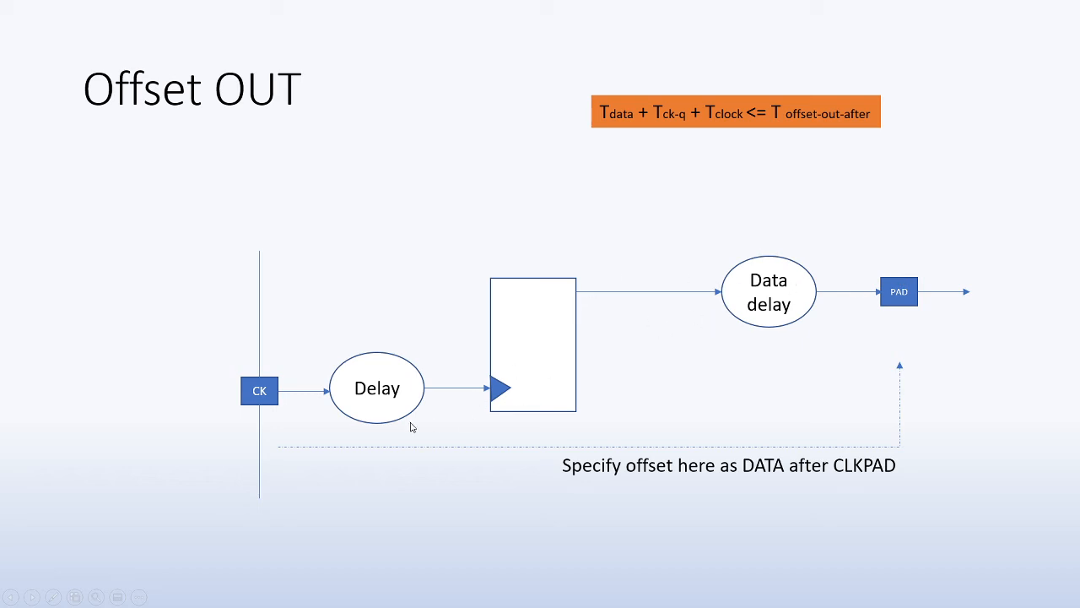
mouse_move(597, 199)
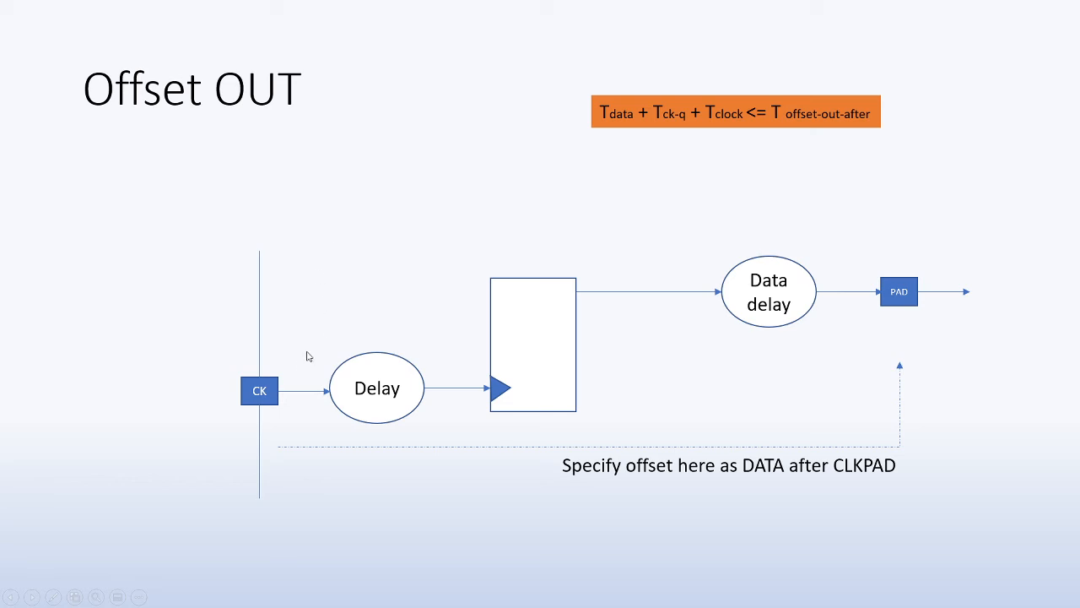
mouse_move(291, 413)
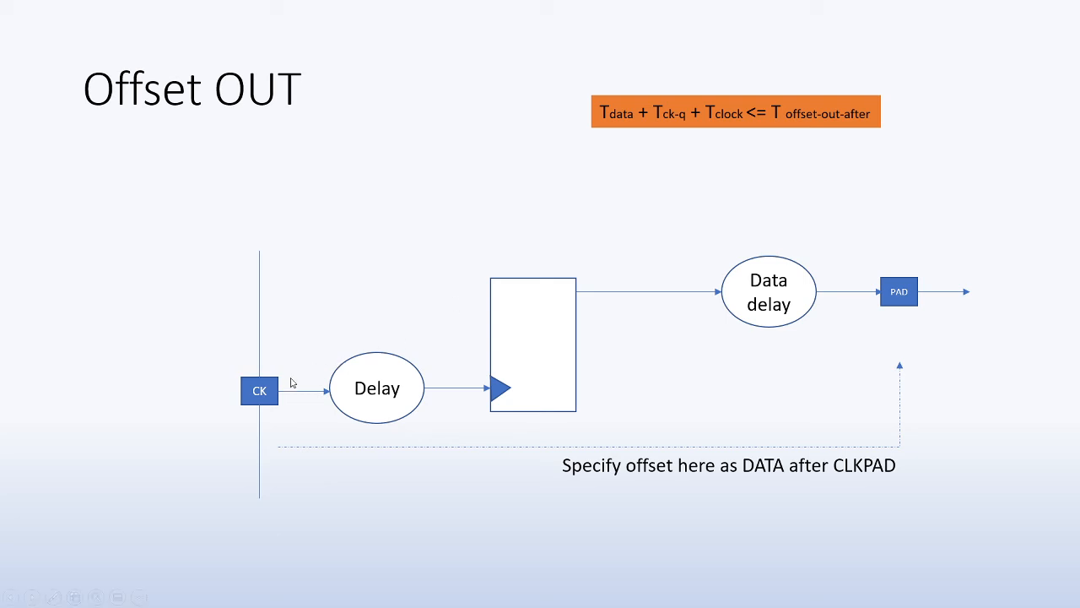
mouse_move(287, 405)
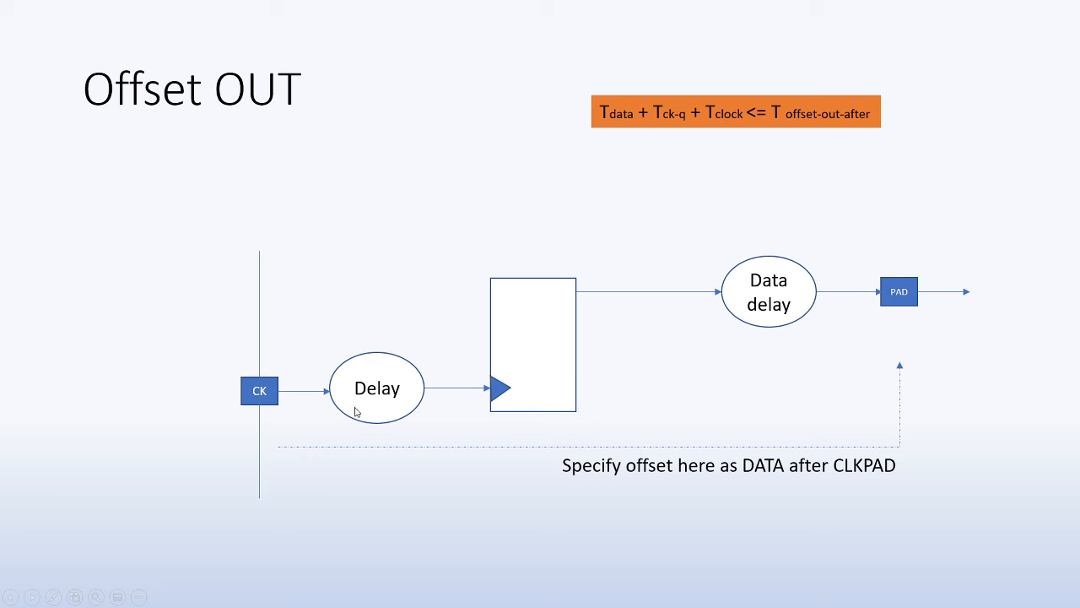
mouse_move(625, 447)
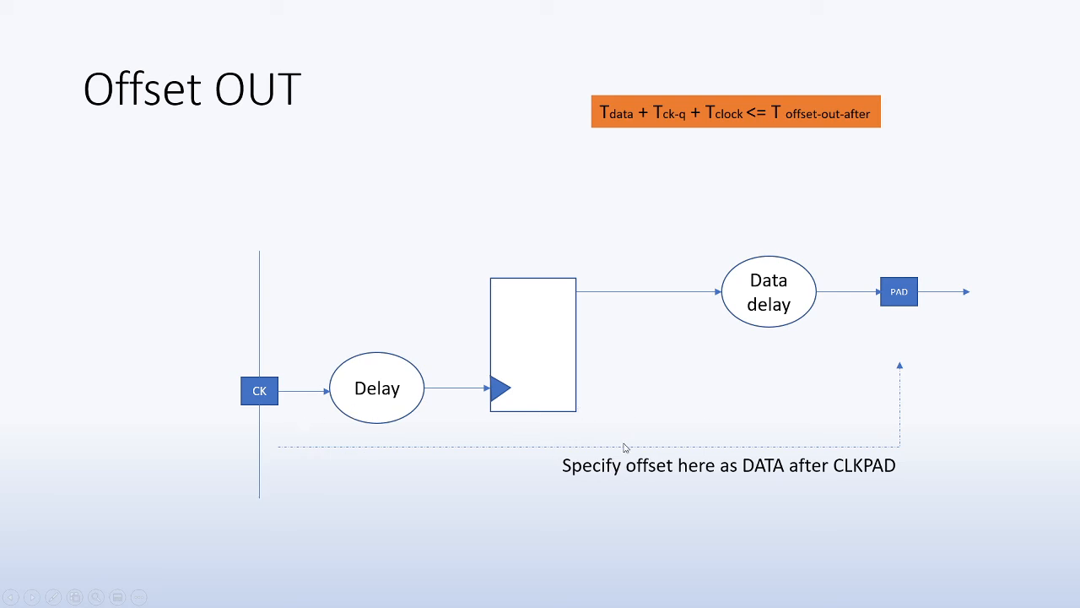
mouse_move(827, 449)
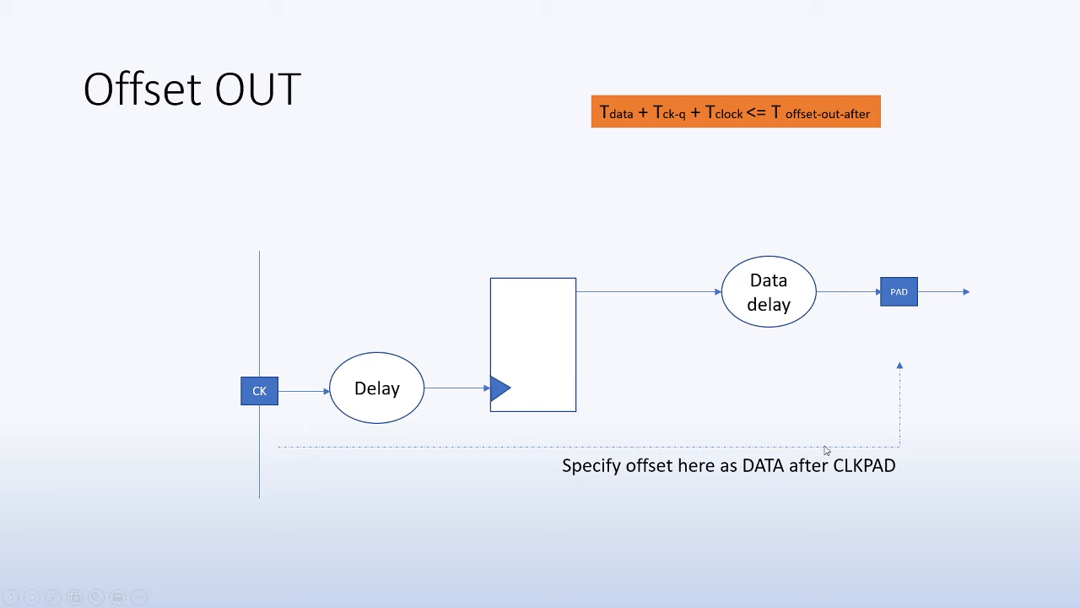
mouse_move(815, 337)
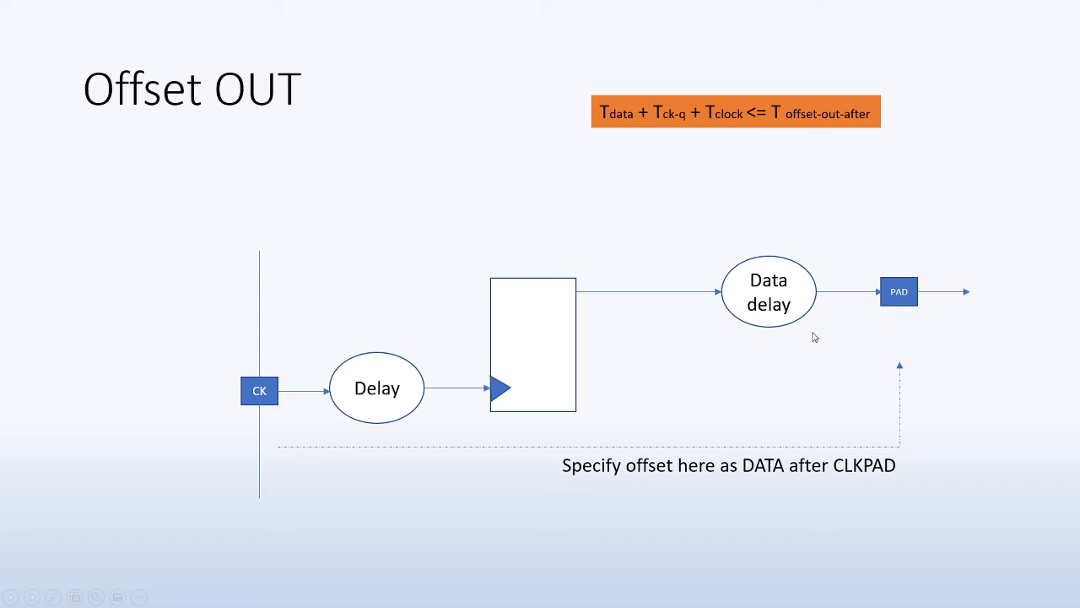
mouse_move(903, 152)
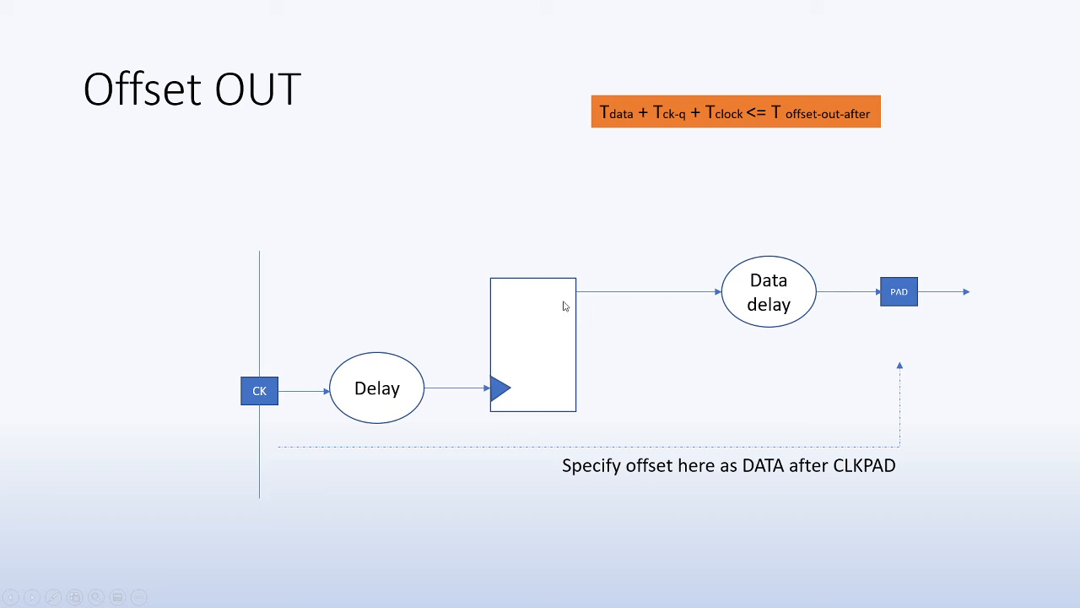
mouse_move(706, 274)
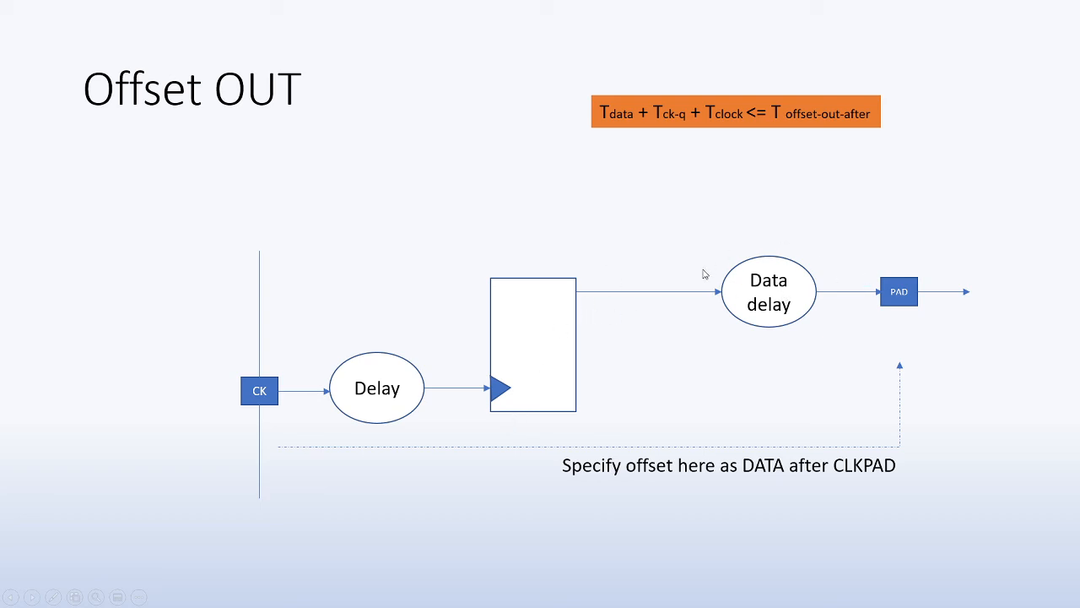
mouse_move(888, 307)
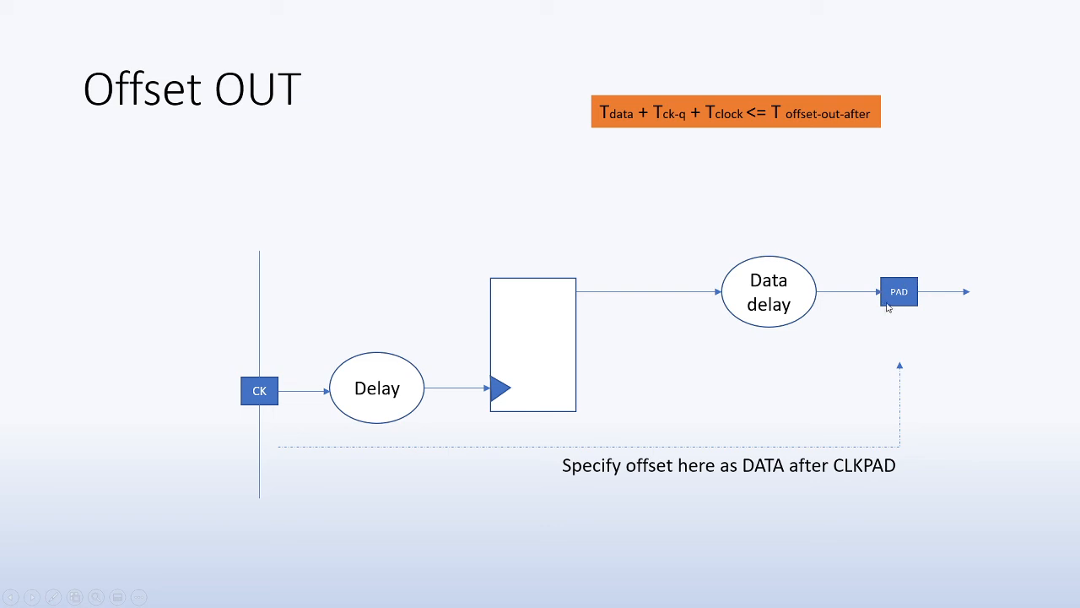
mouse_move(656, 118)
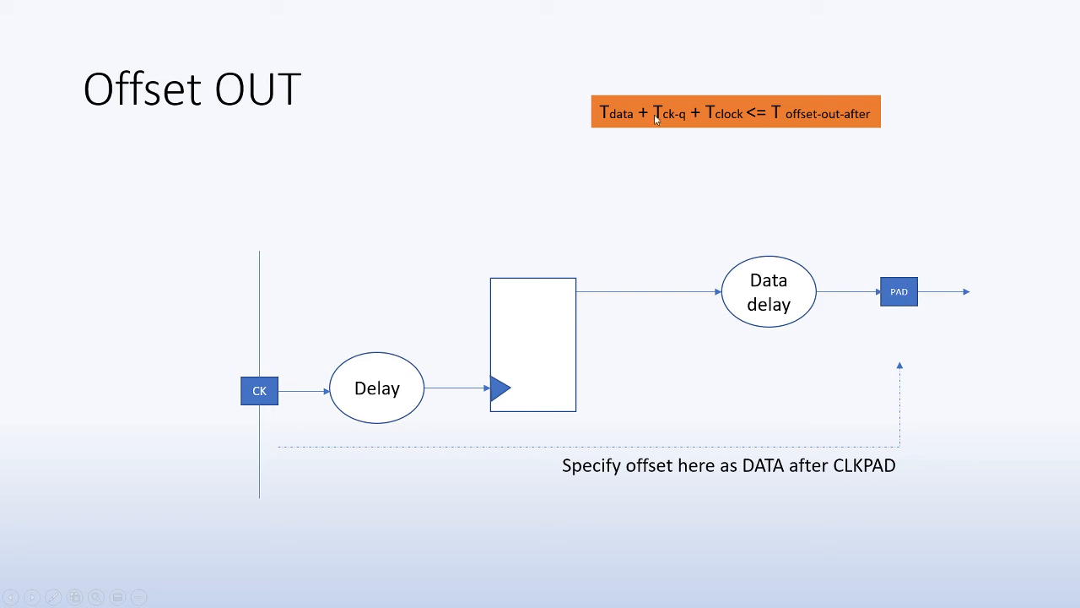
mouse_move(265, 410)
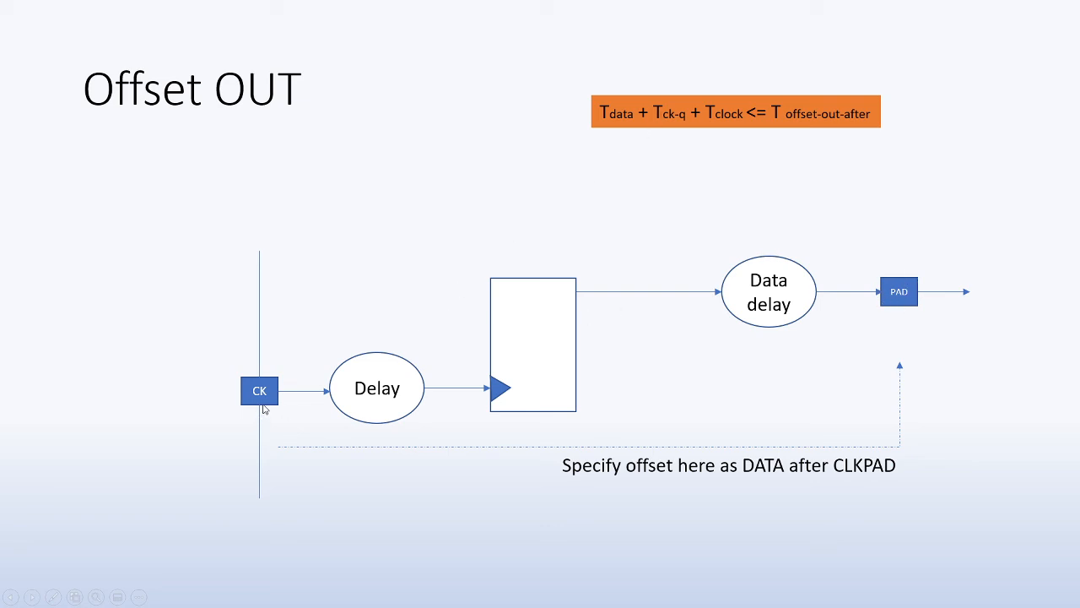
mouse_move(280, 414)
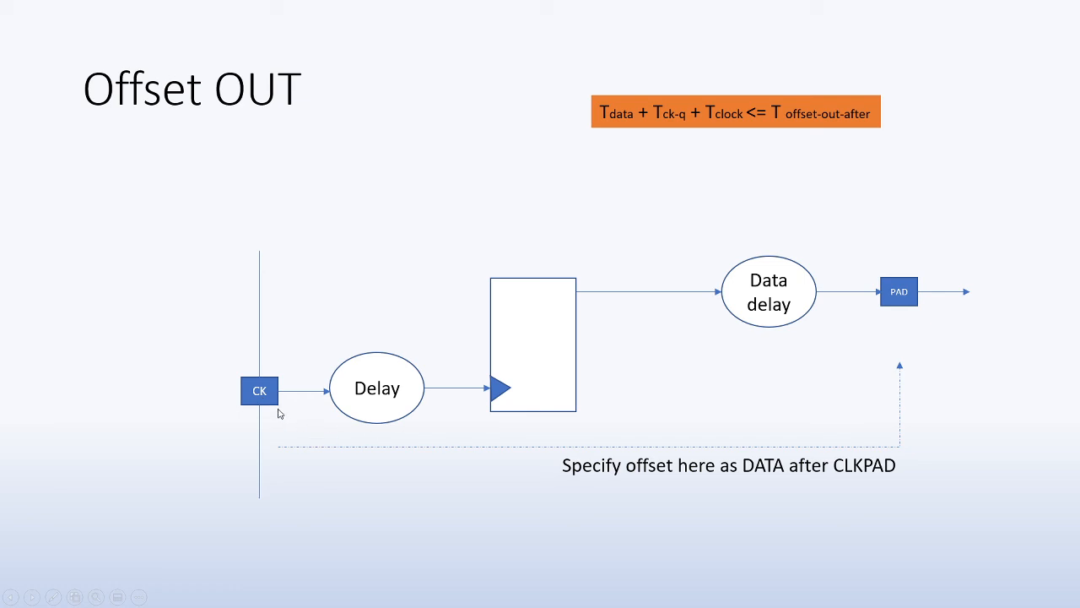
mouse_move(493, 407)
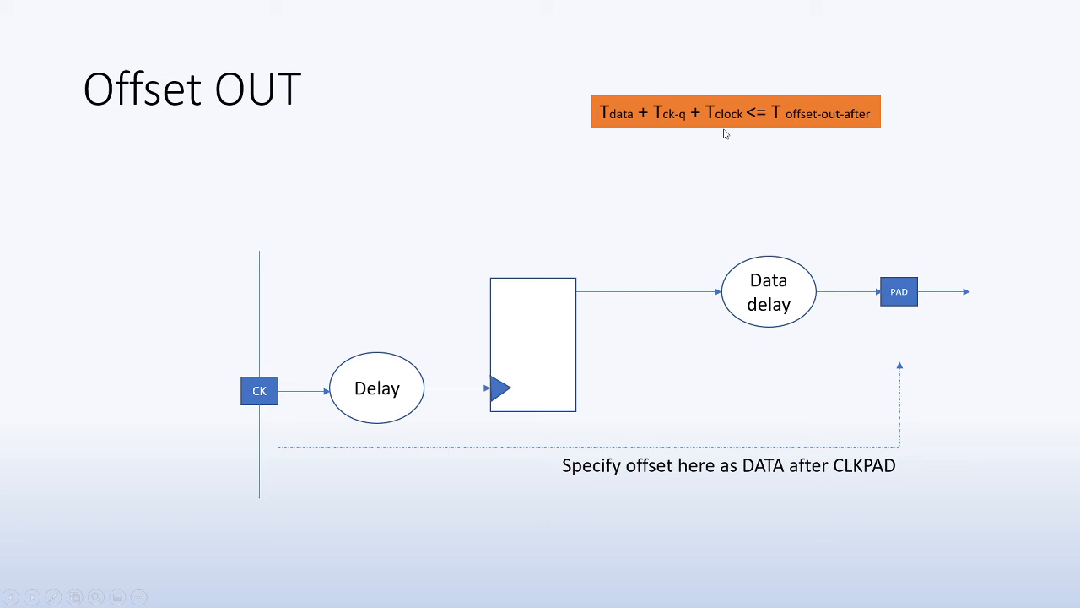
mouse_move(732, 112)
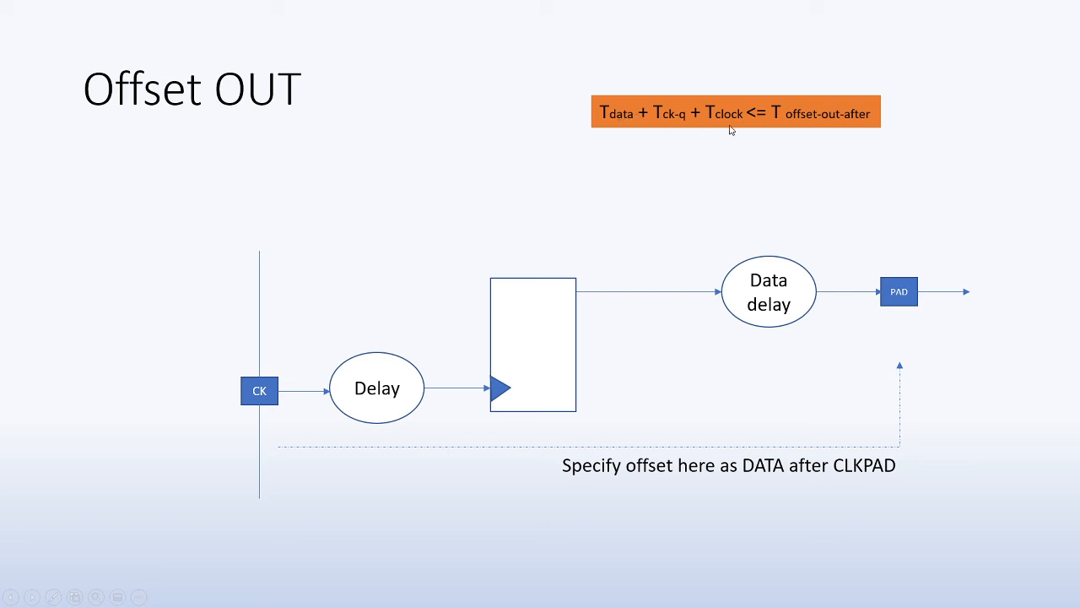
mouse_move(356, 405)
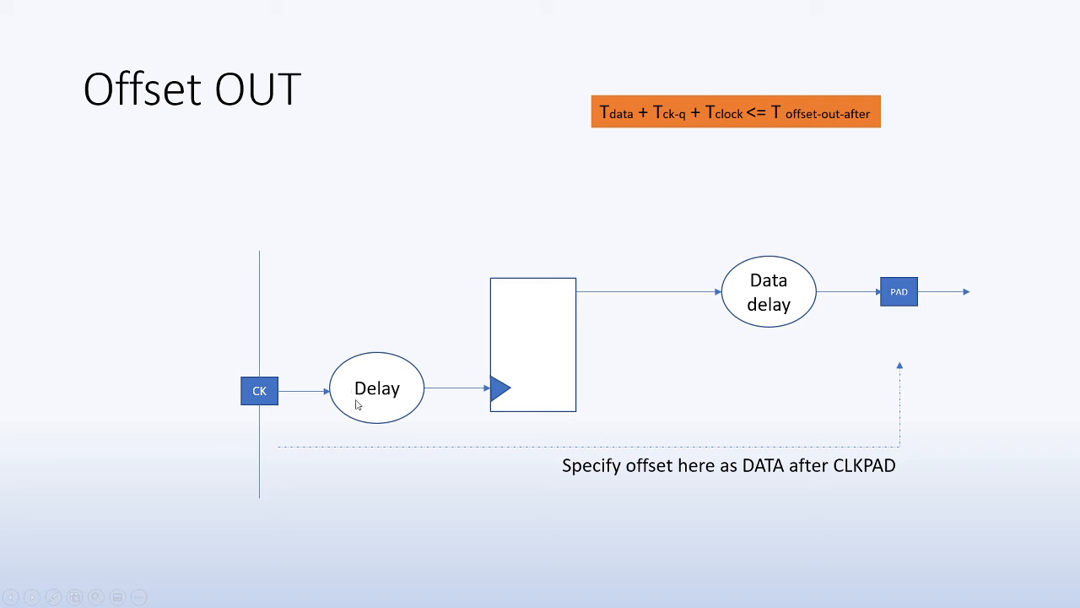
mouse_move(786, 236)
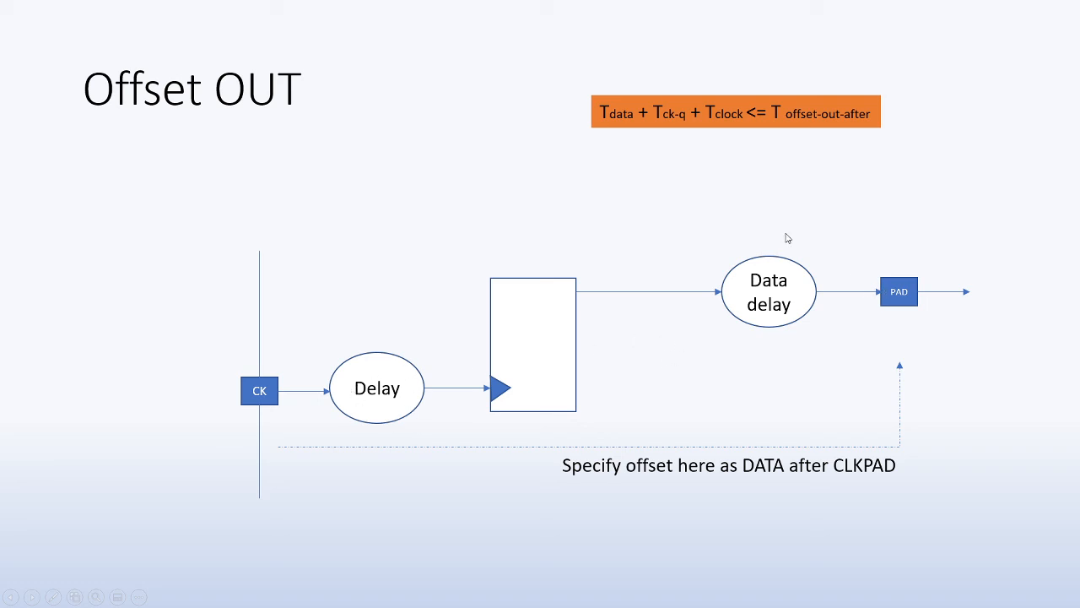
mouse_move(864, 128)
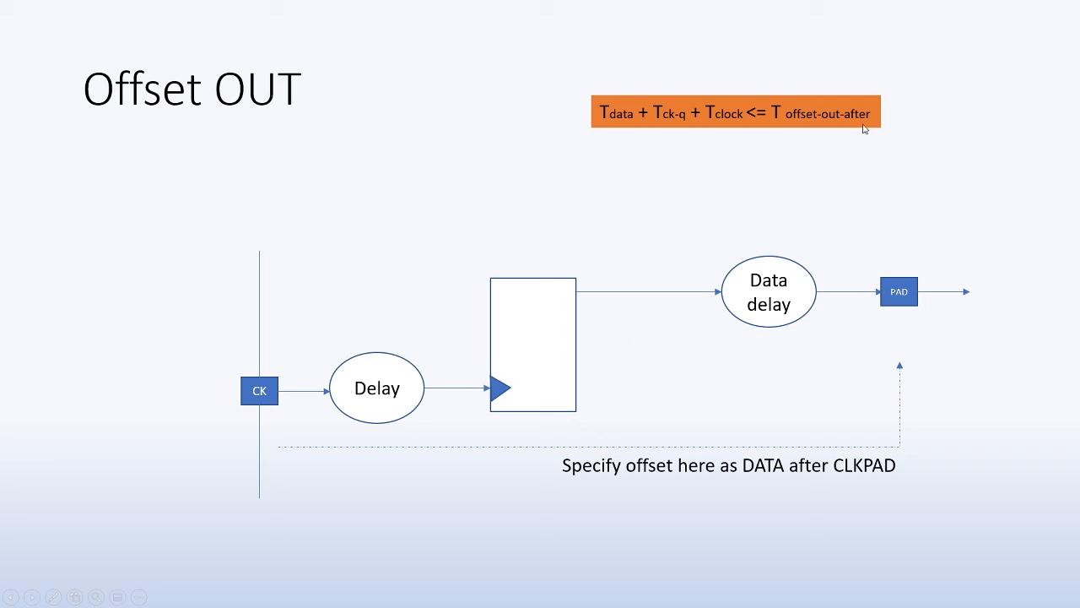
mouse_move(769, 196)
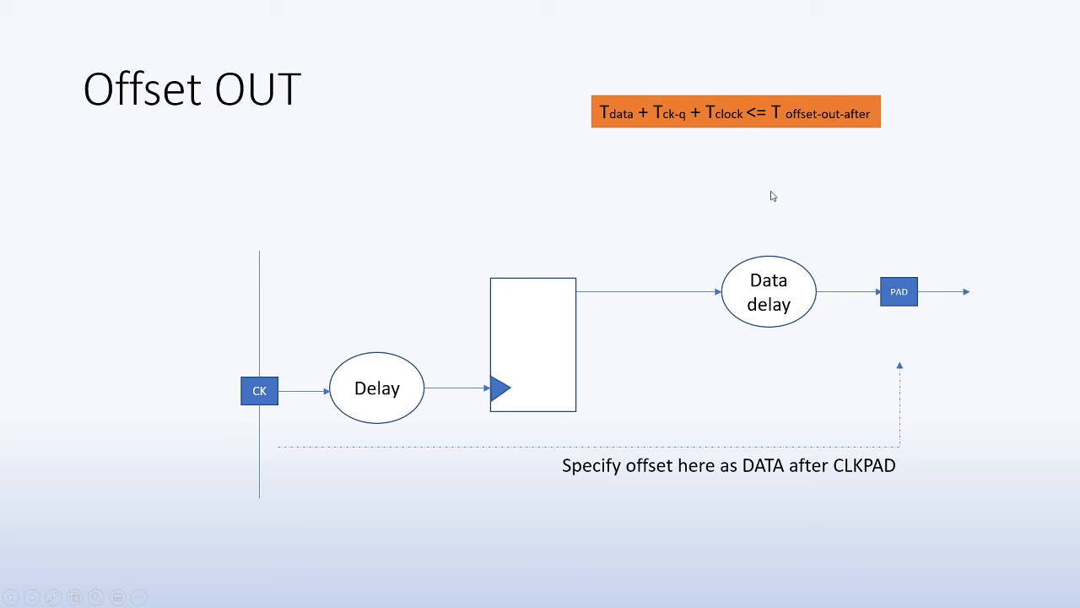
mouse_move(564, 246)
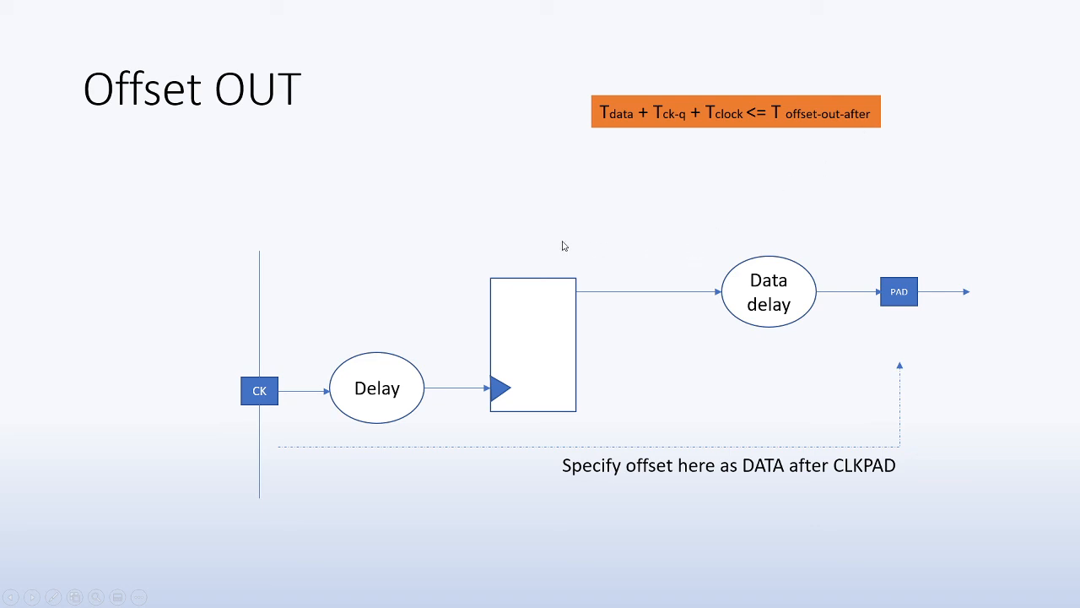